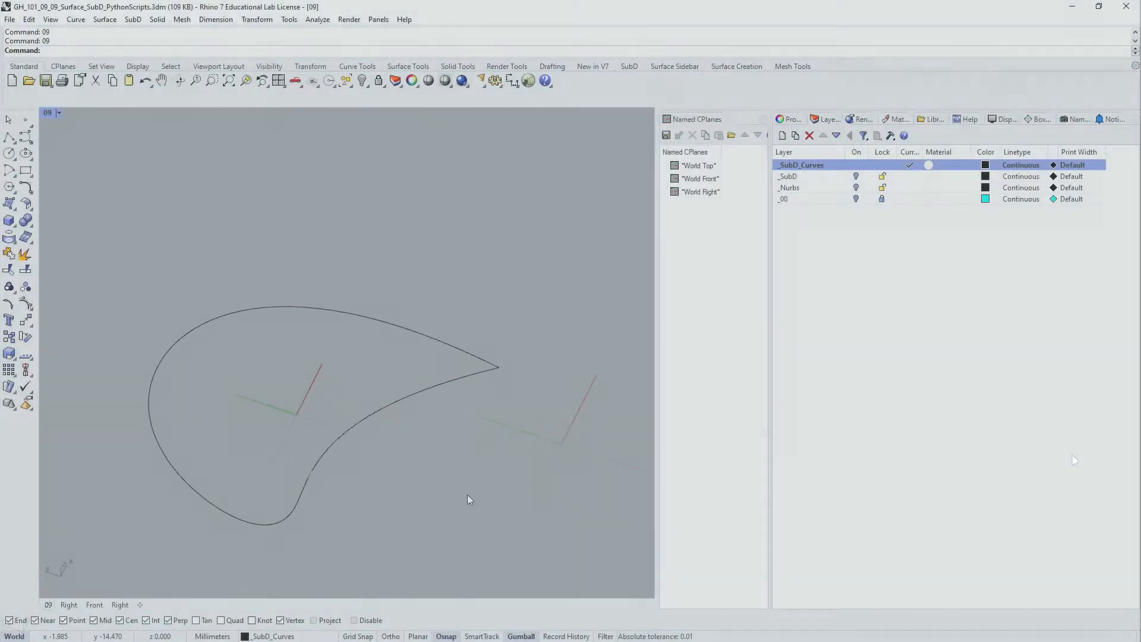
# - Open Wireframe display mode object settings and edit the control point size
pyautogui.click(58, 113)
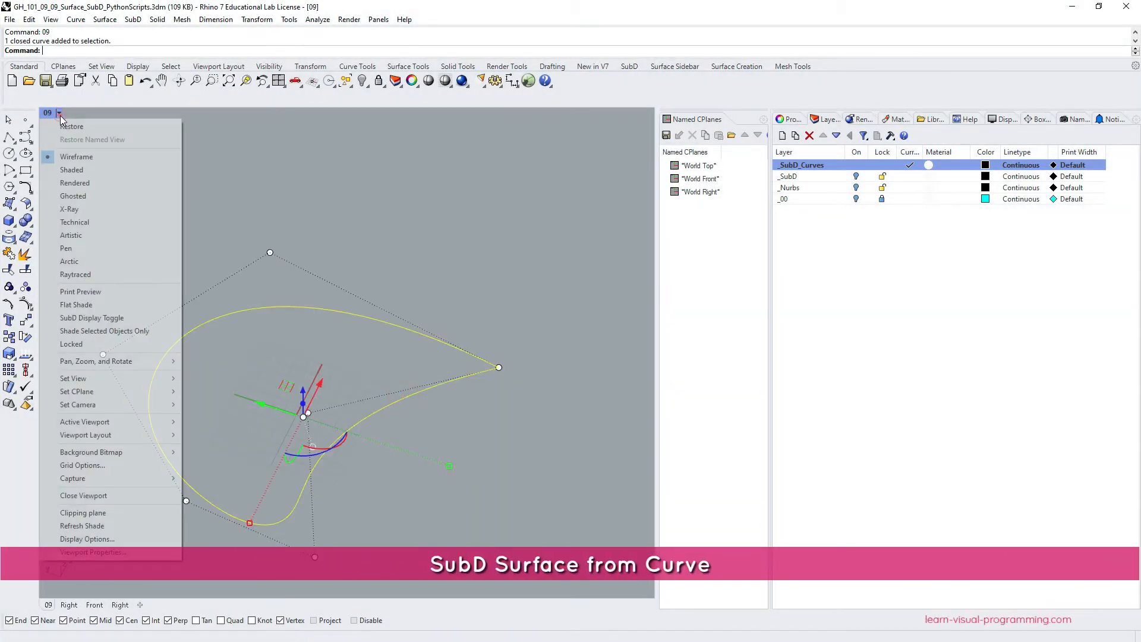
pyautogui.click(87, 539)
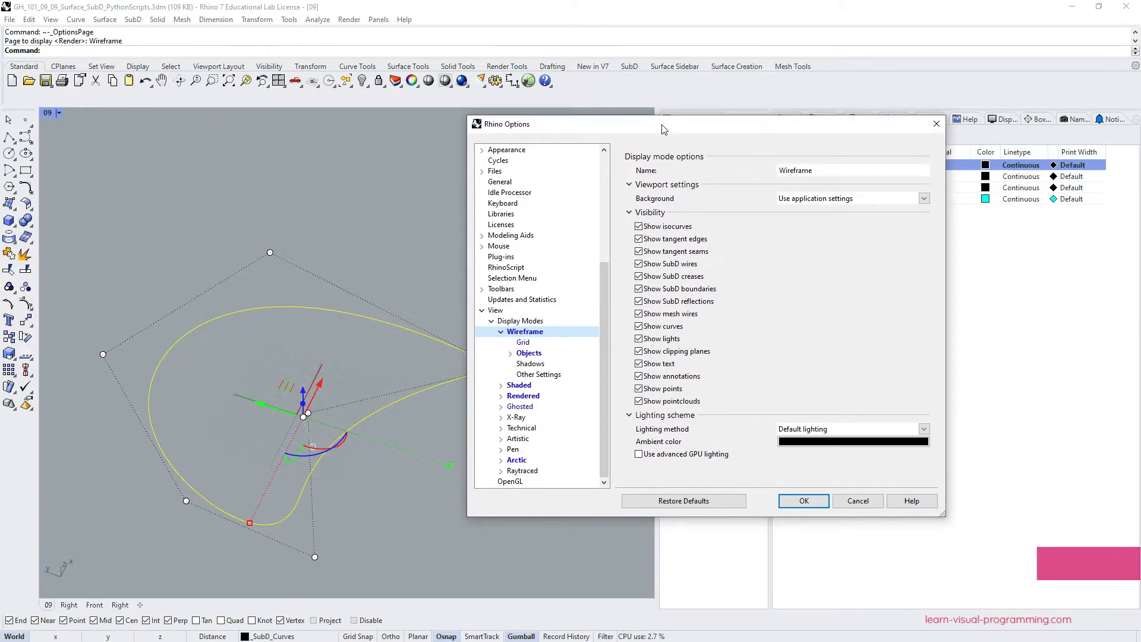
pyautogui.click(529, 352)
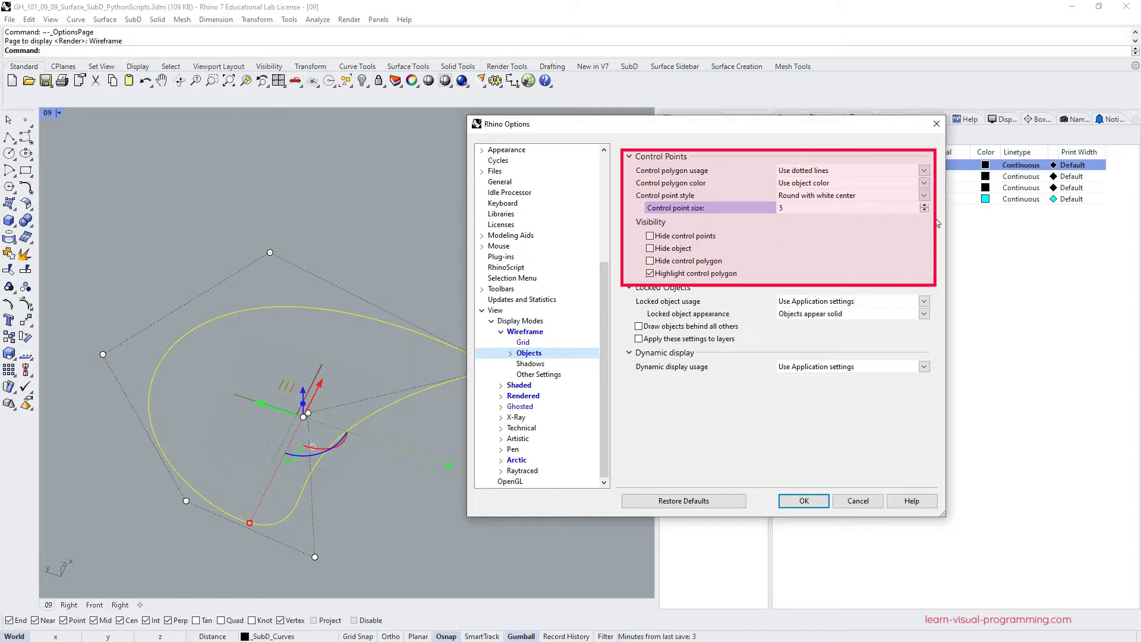
pyautogui.click(924, 211)
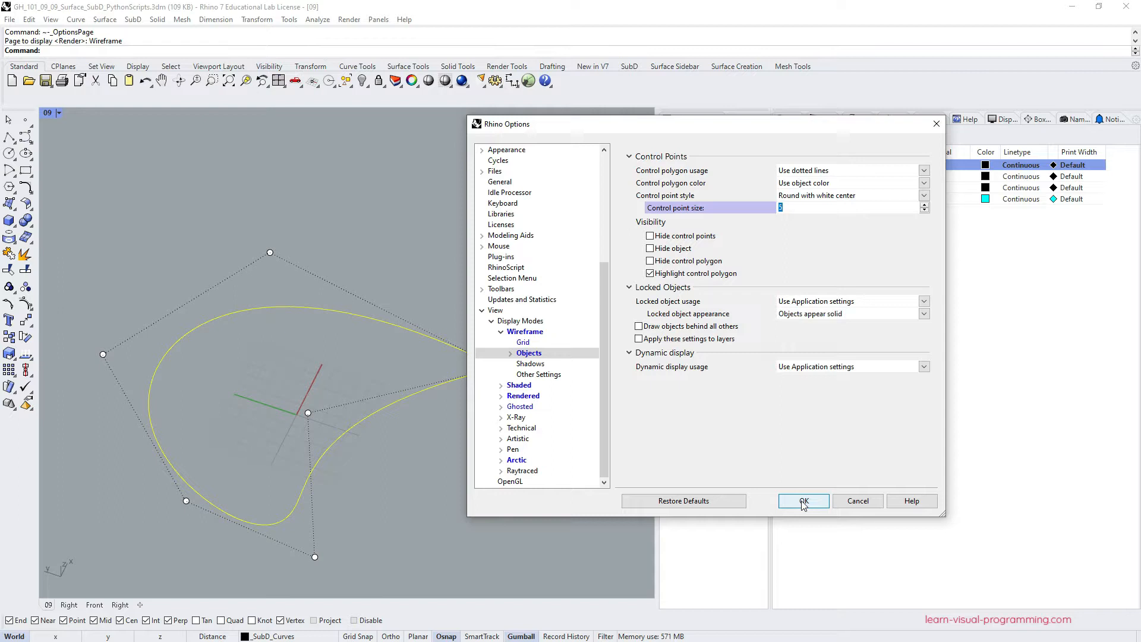
# - Apply the point size, then rebuild the teardrop curve with Make SubD friendly checked
pyautogui.click(803, 501)
pyautogui.write('Rebuild')
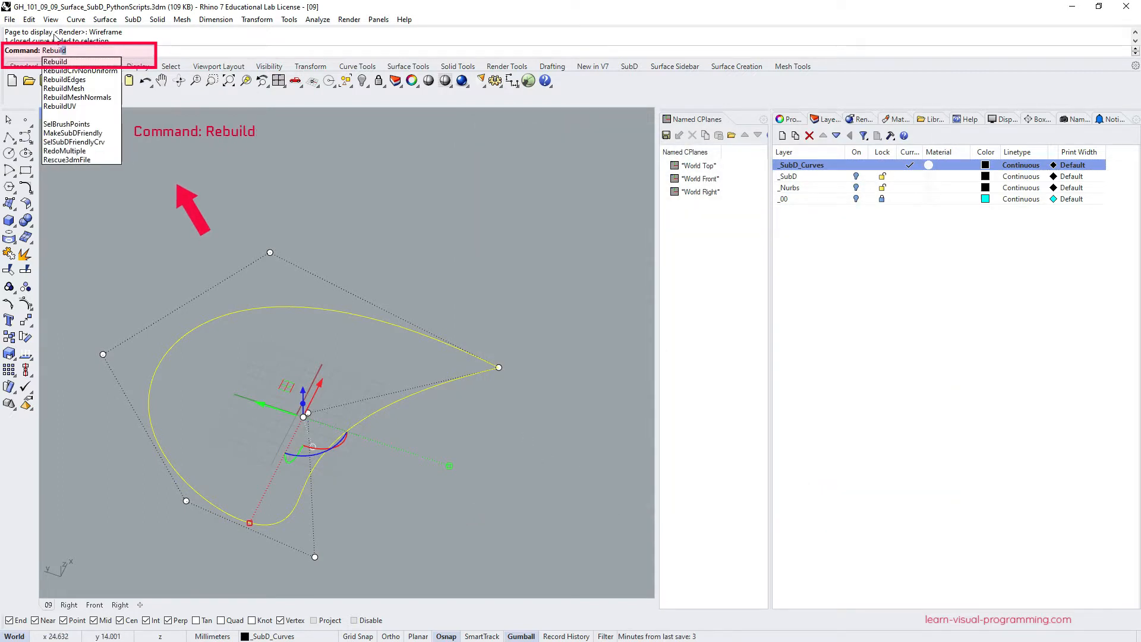
pyautogui.click(54, 60)
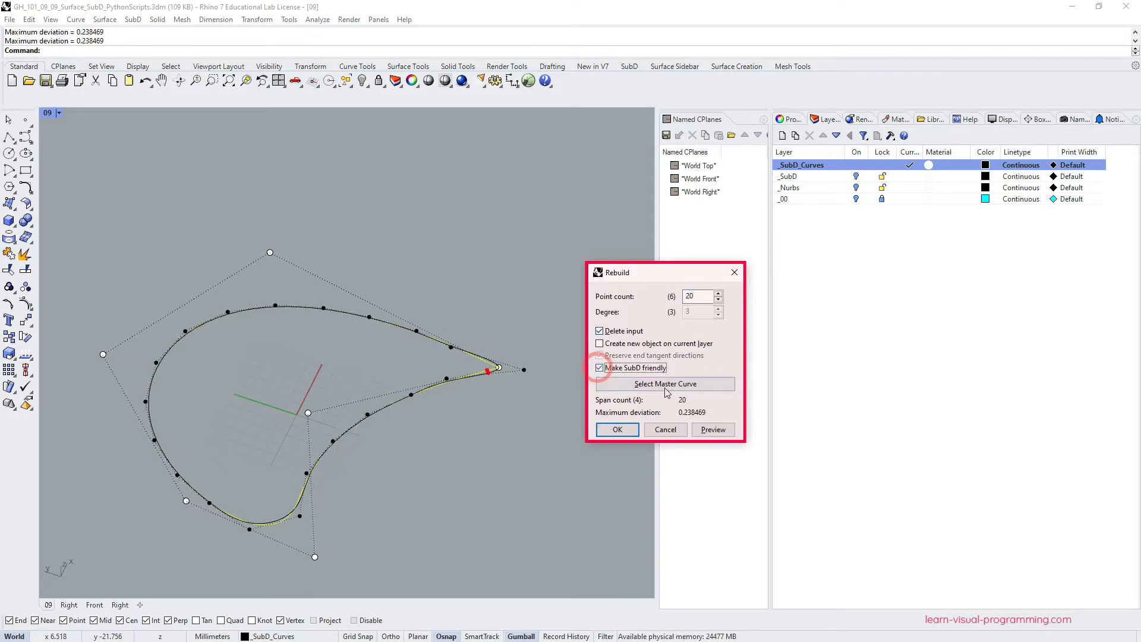
pyautogui.click(713, 429)
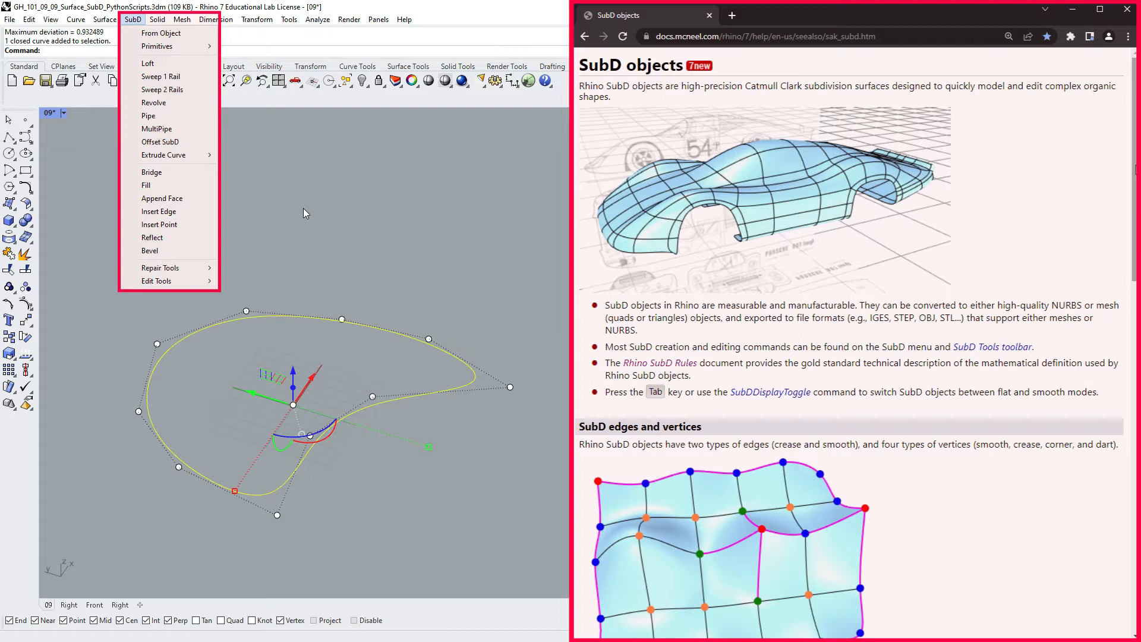
# - Extrude the curve straight upward 20 units as SubD output
pyautogui.scroll(-3)
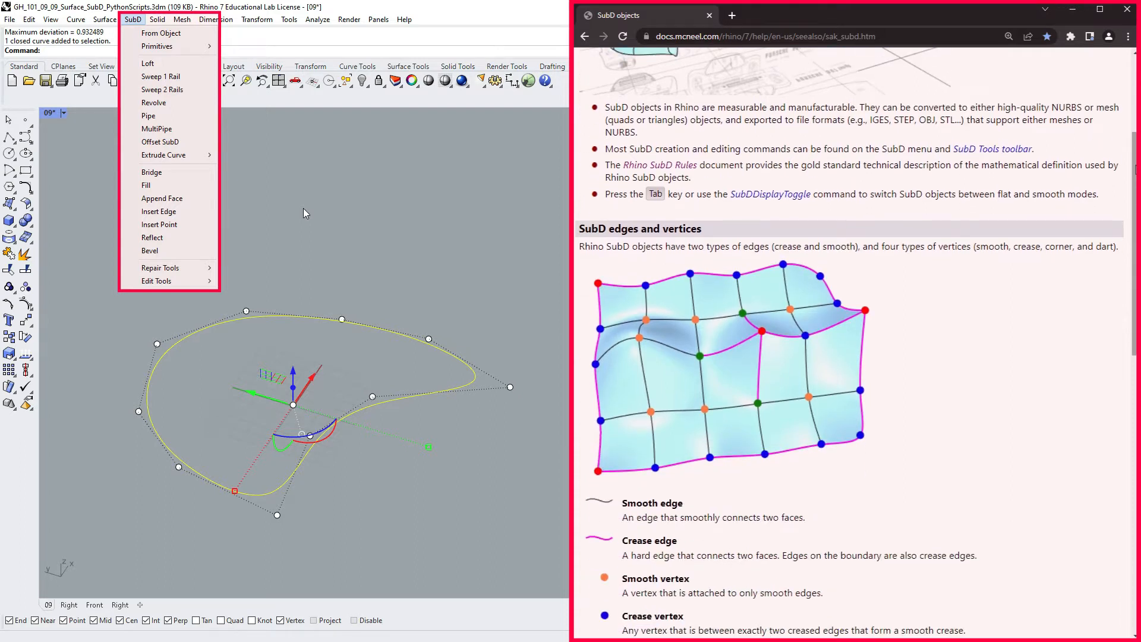
pyautogui.scroll(-3)
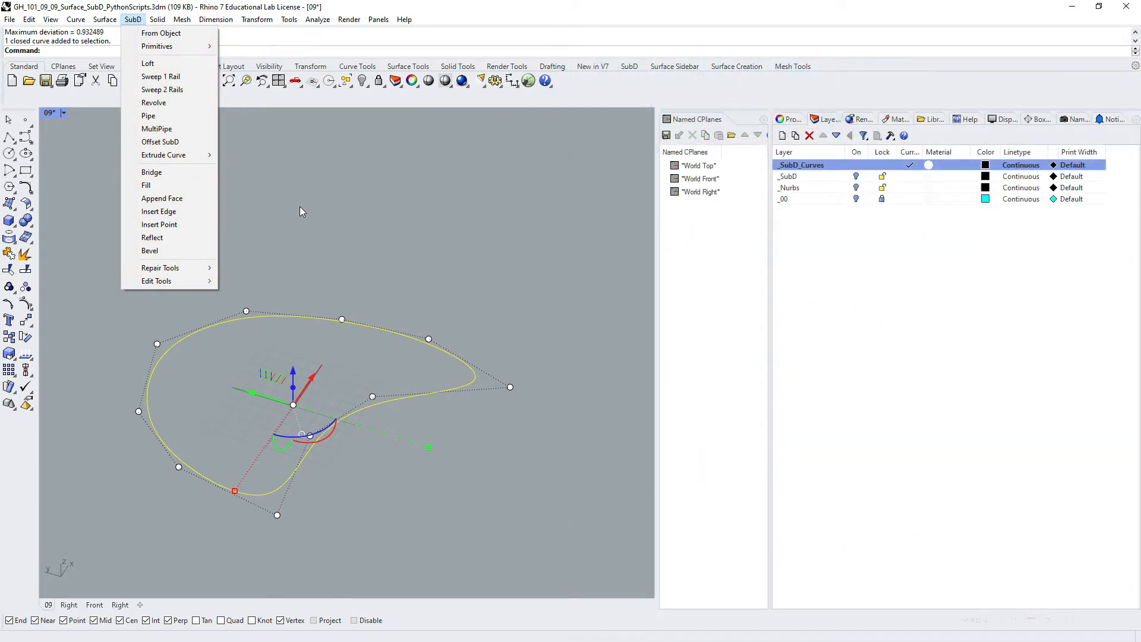
pyautogui.moveTo(178, 155)
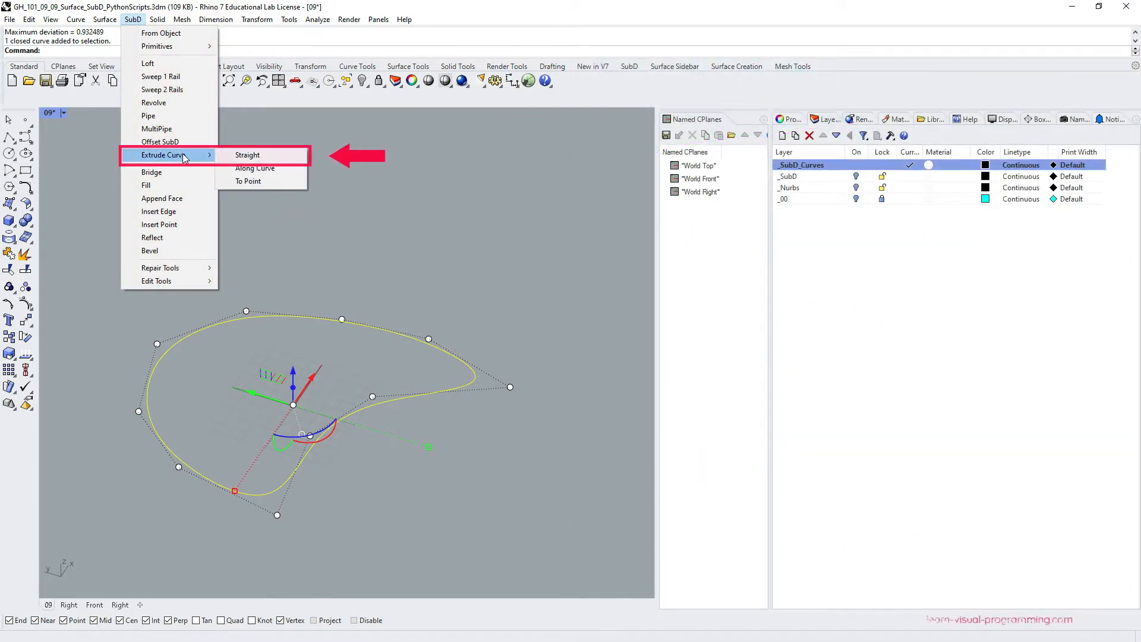
pyautogui.moveTo(247, 155)
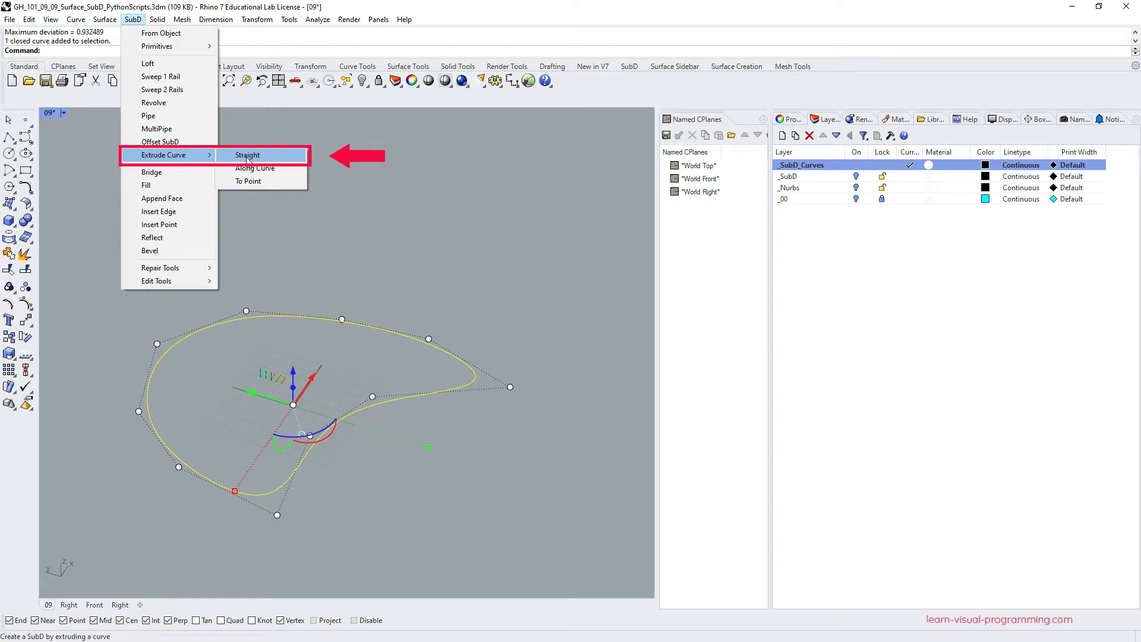
pyautogui.click(247, 155)
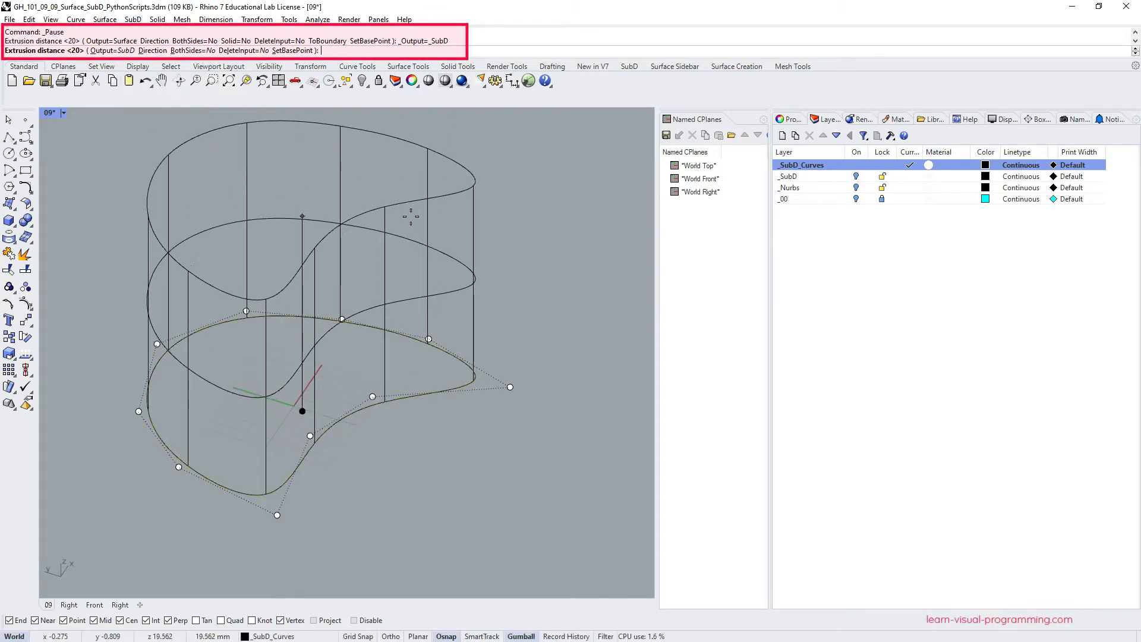
pyautogui.write('20')
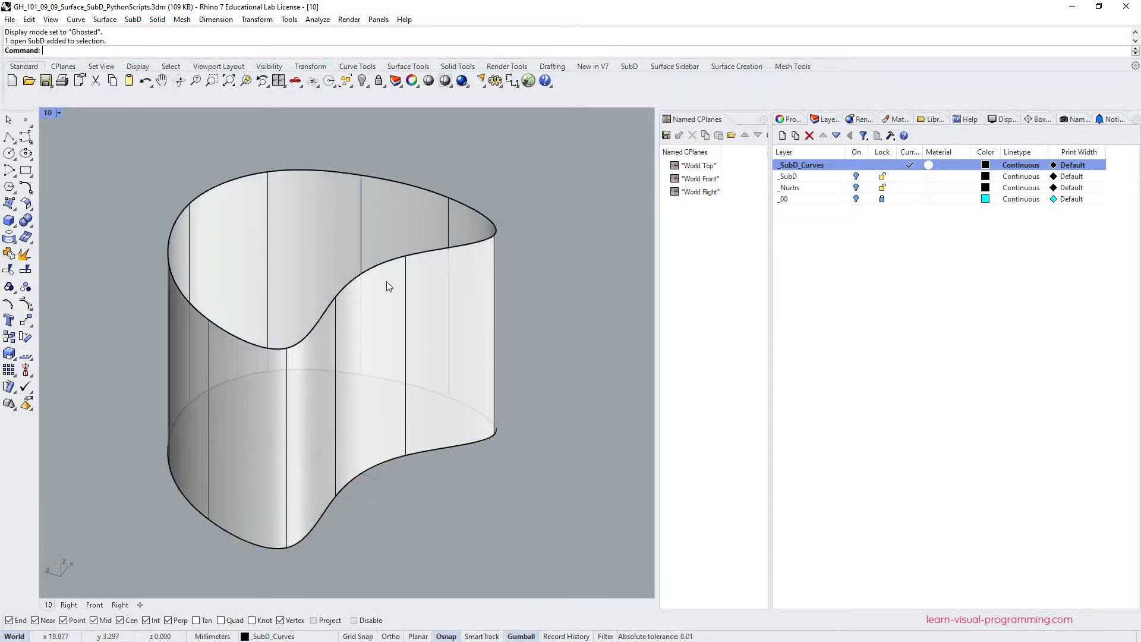
# - Select the top edge loop, insert an edge loop partway up the wall, and disable Osnap
pyautogui.doubleClick(381, 265)
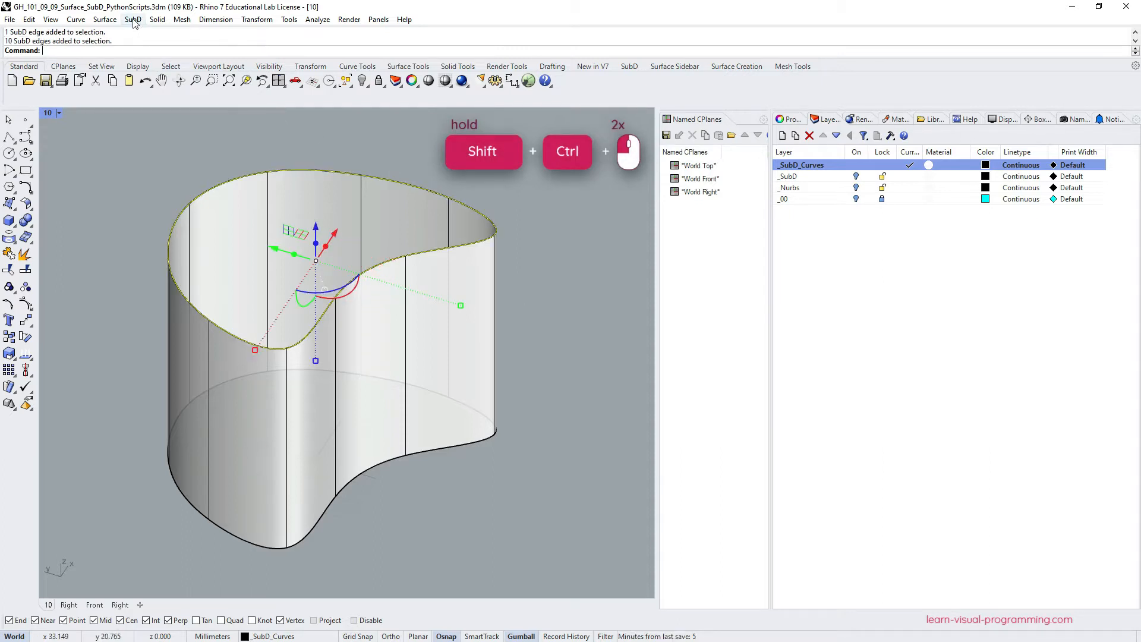
pyautogui.click(133, 20)
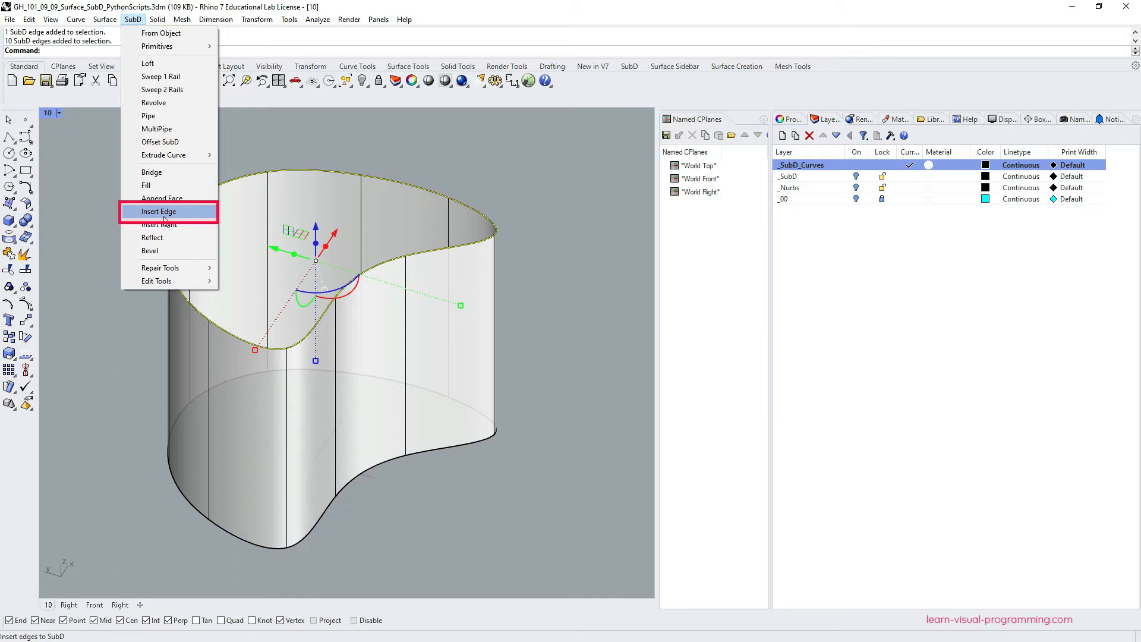
pyautogui.click(168, 211)
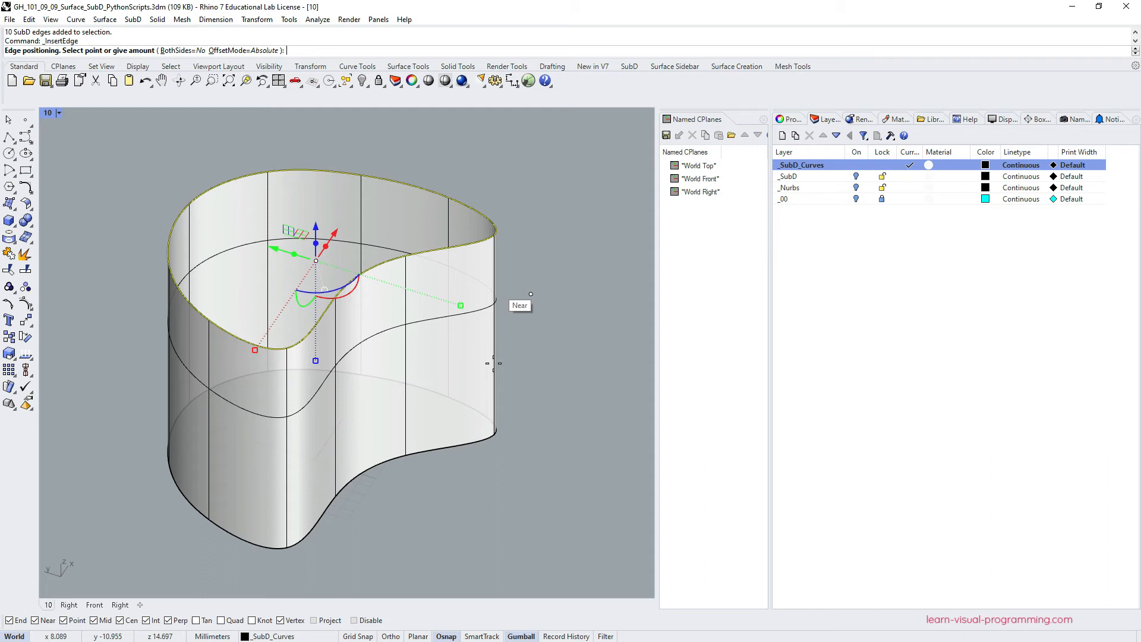
pyautogui.click(356, 621)
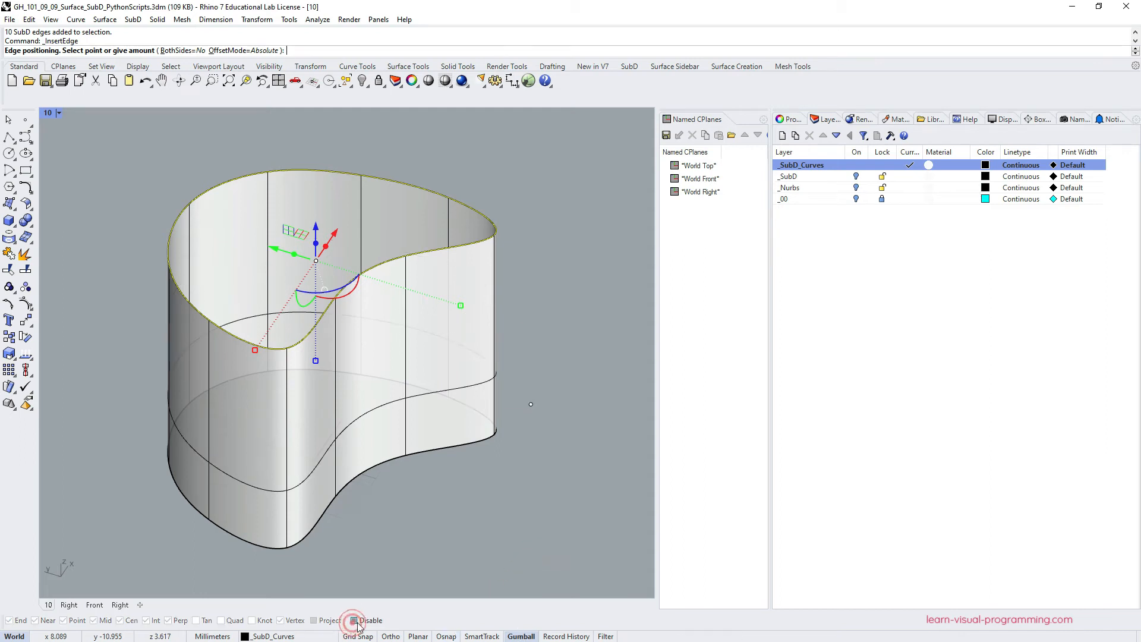
pyautogui.click(493, 280)
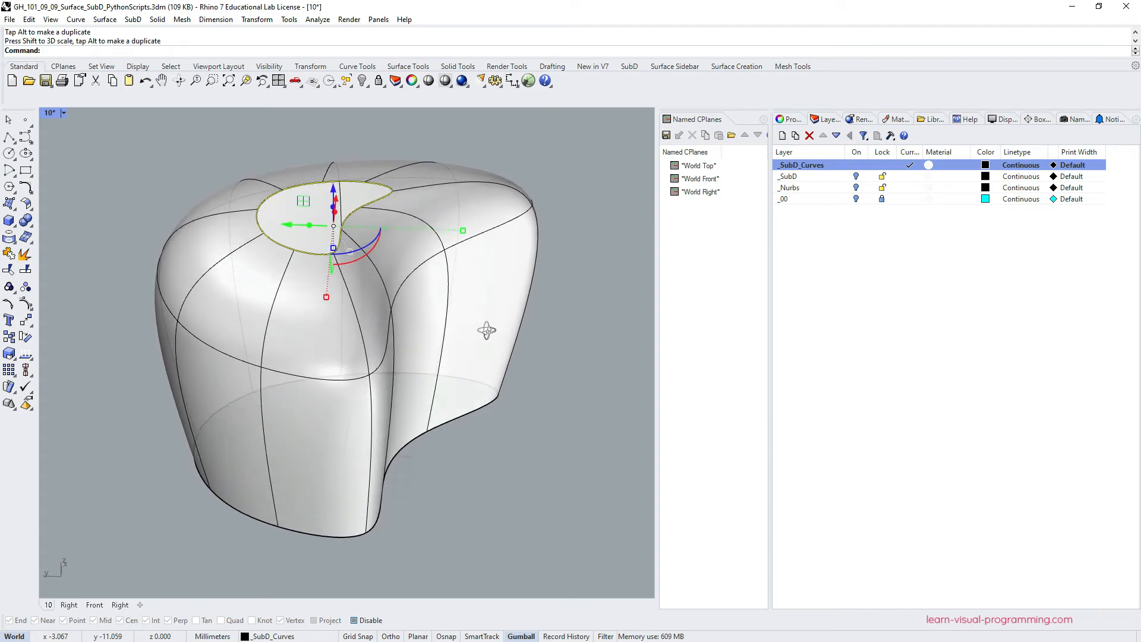
# - Run ProjectToCPlane twice to flatten the selected point rings onto the construction plane
pyautogui.click(8, 304)
pyautogui.write('P')
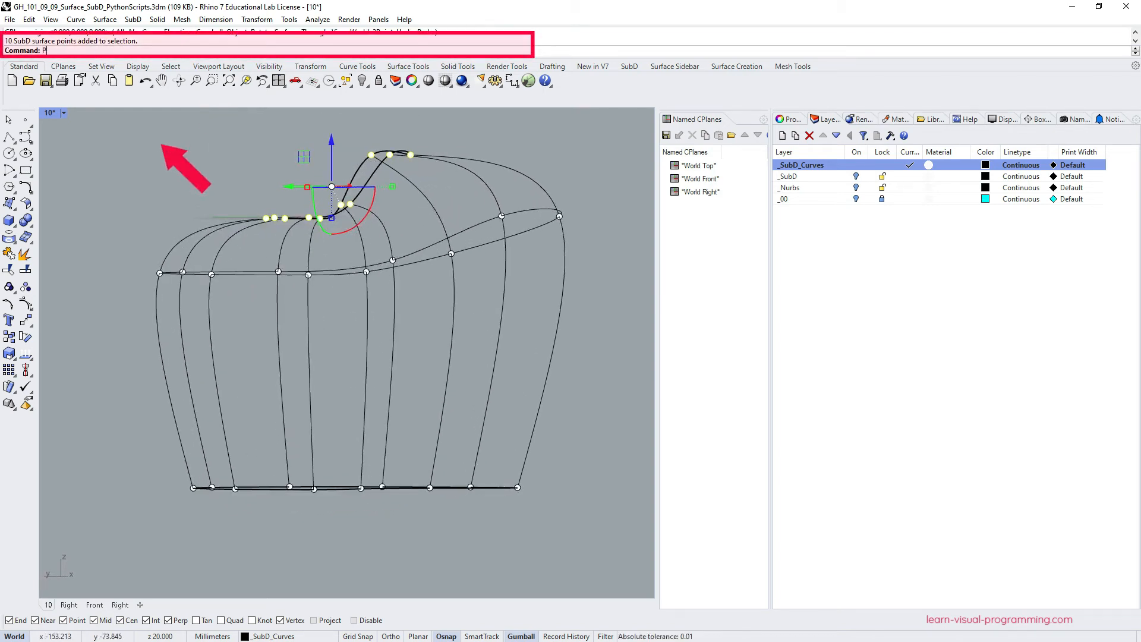
pyautogui.write('roject')
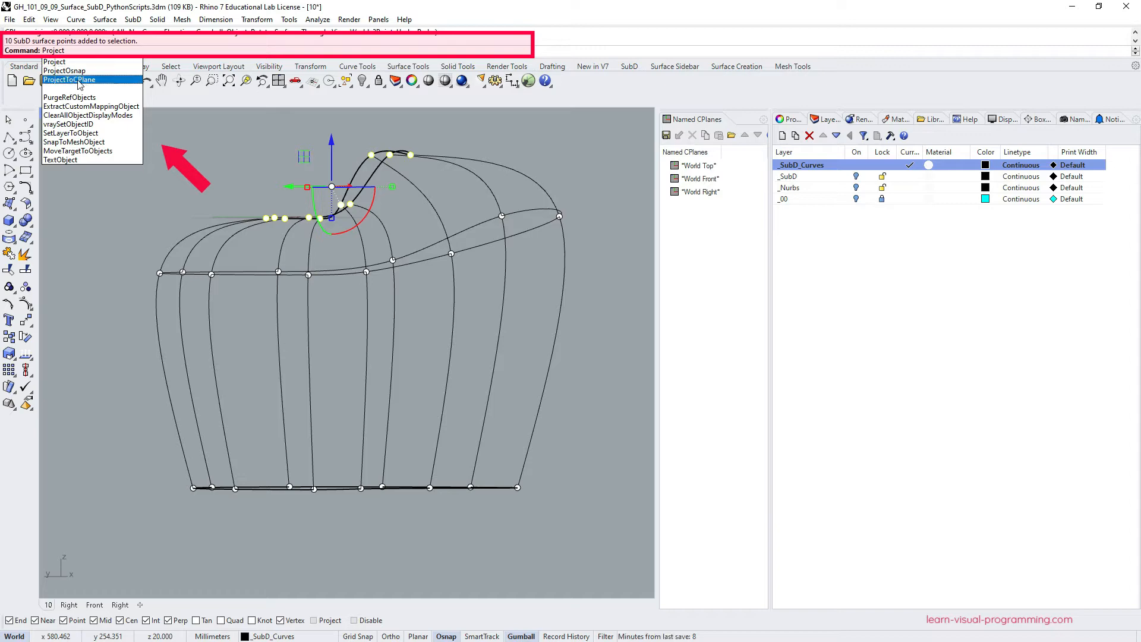
pyautogui.click(67, 79)
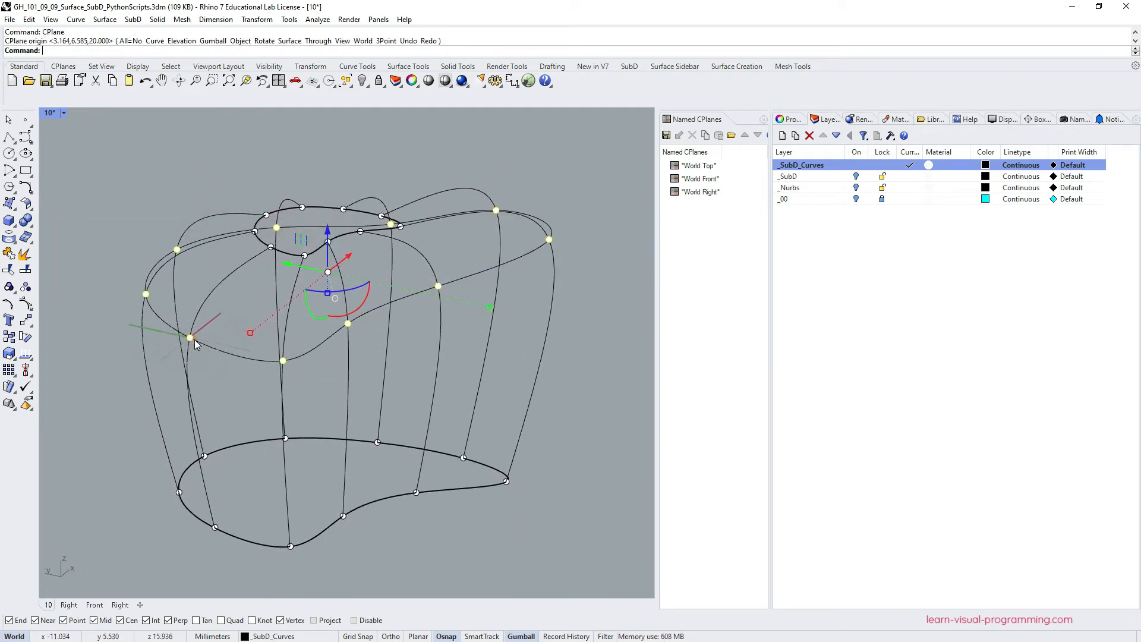
pyautogui.write('Project')
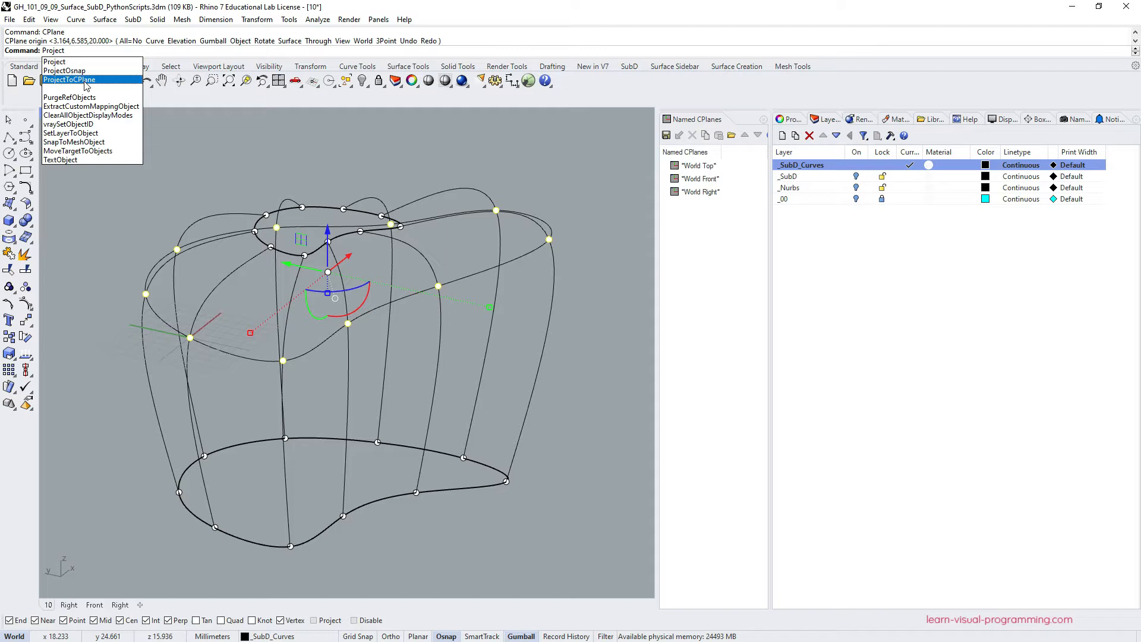
pyautogui.click(71, 79)
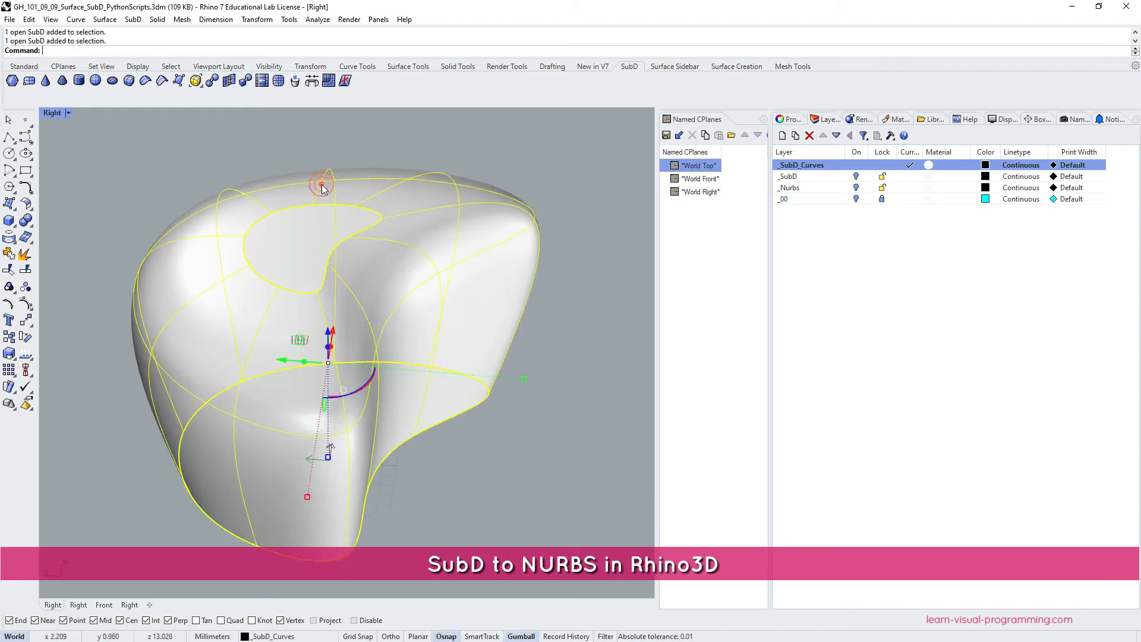
pyautogui.moveTo(212, 81)
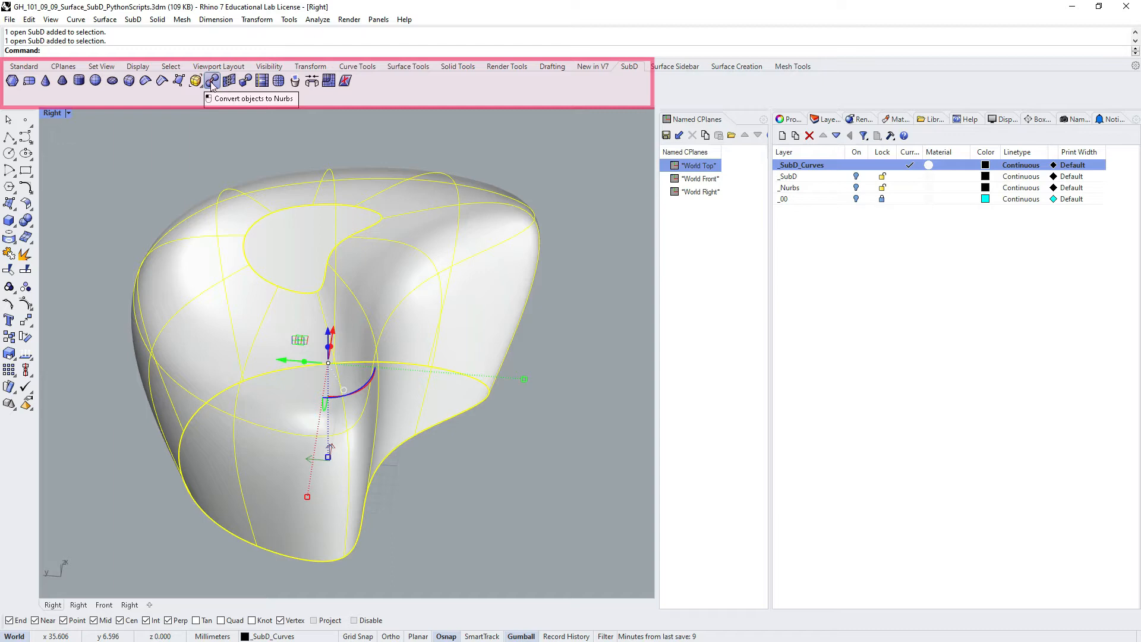
# - Convert the selected SubD to NURBS and review the SubDOptions
pyautogui.click(211, 81)
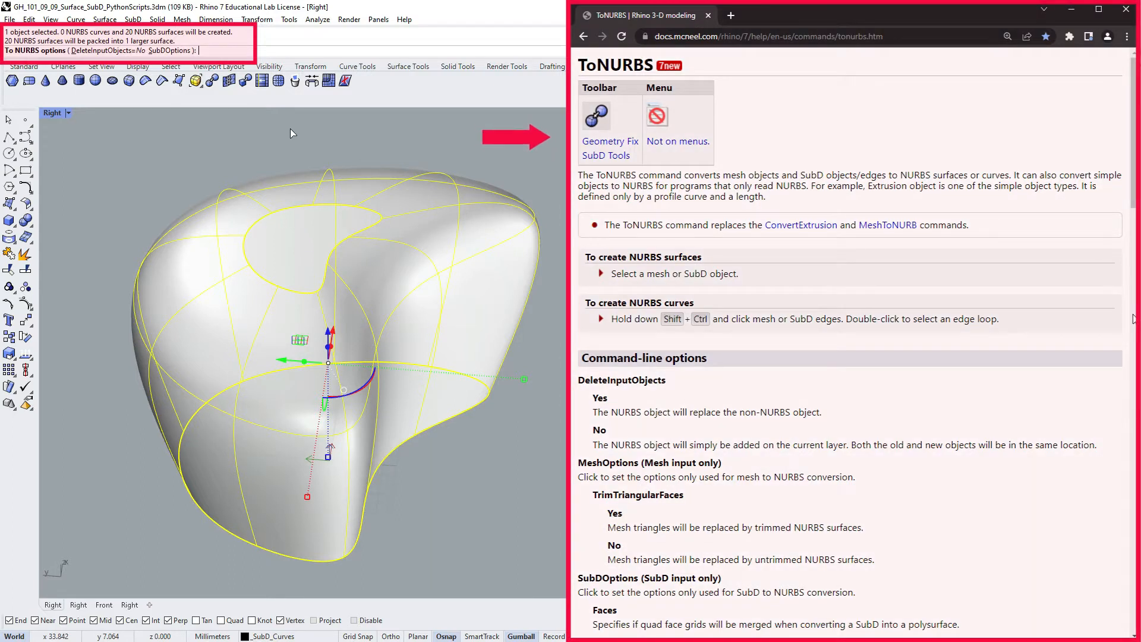
pyautogui.scroll(-3)
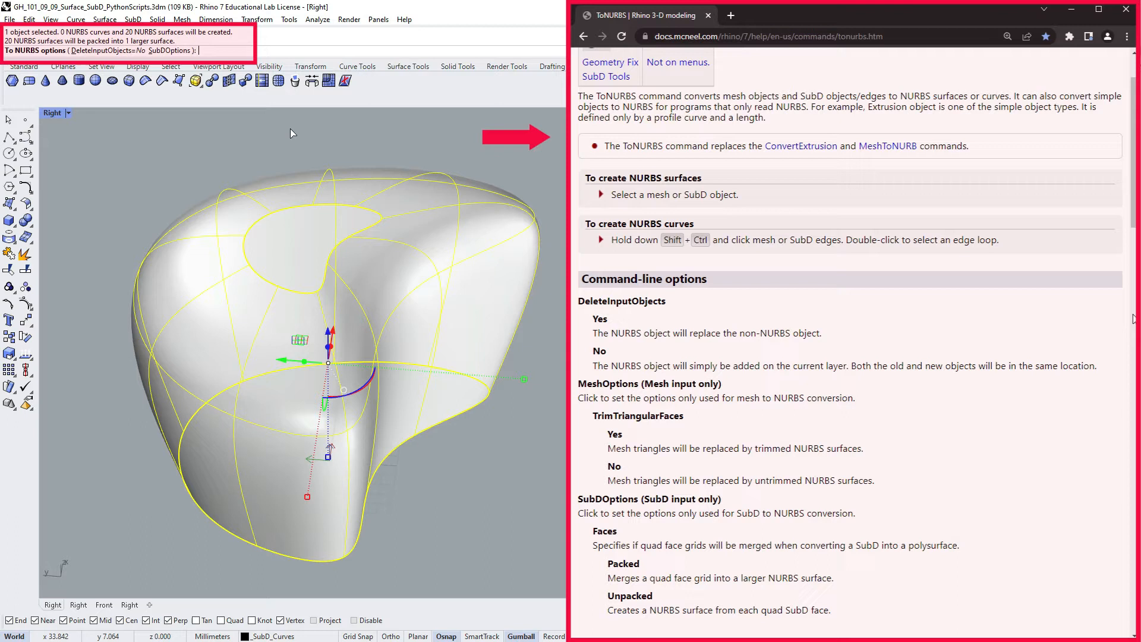
pyautogui.scroll(-3)
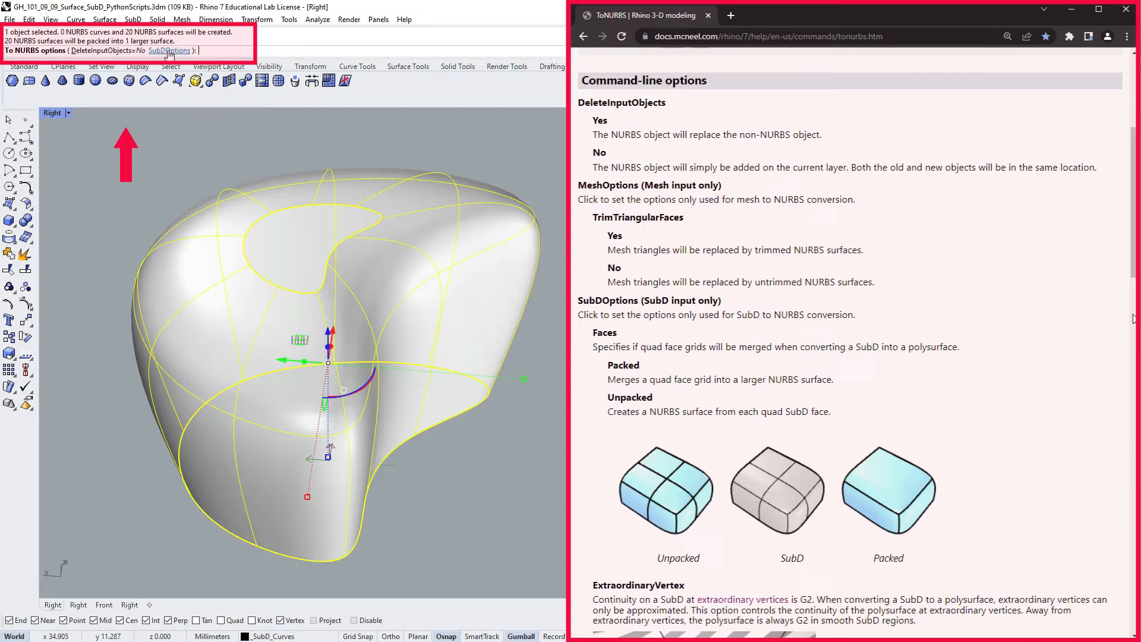
pyautogui.scroll(-3)
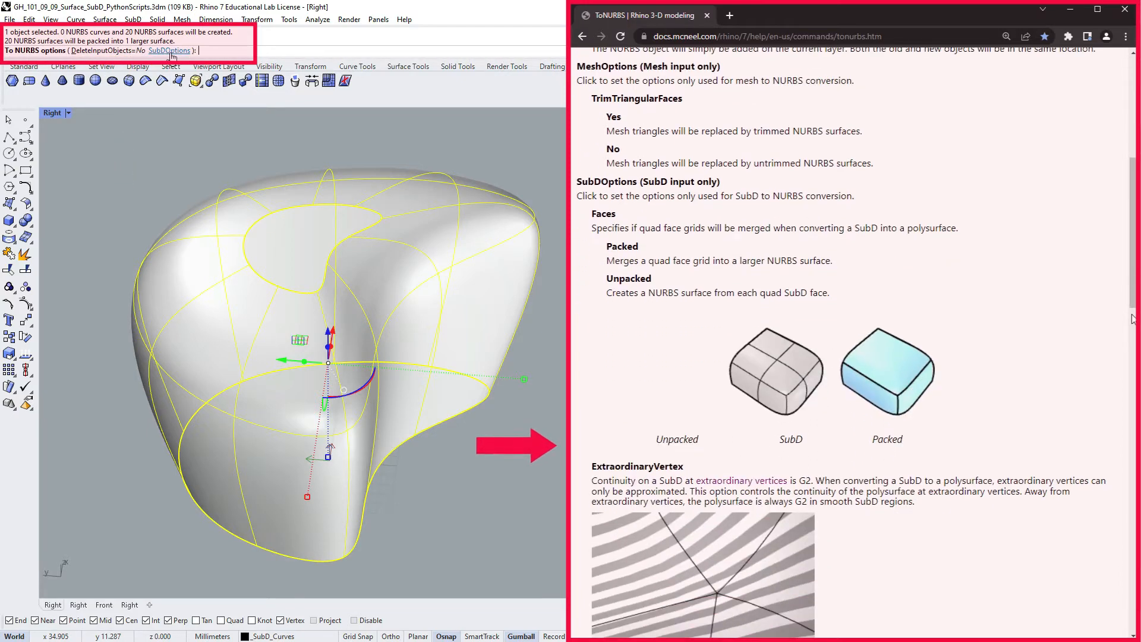
pyautogui.scroll(-3)
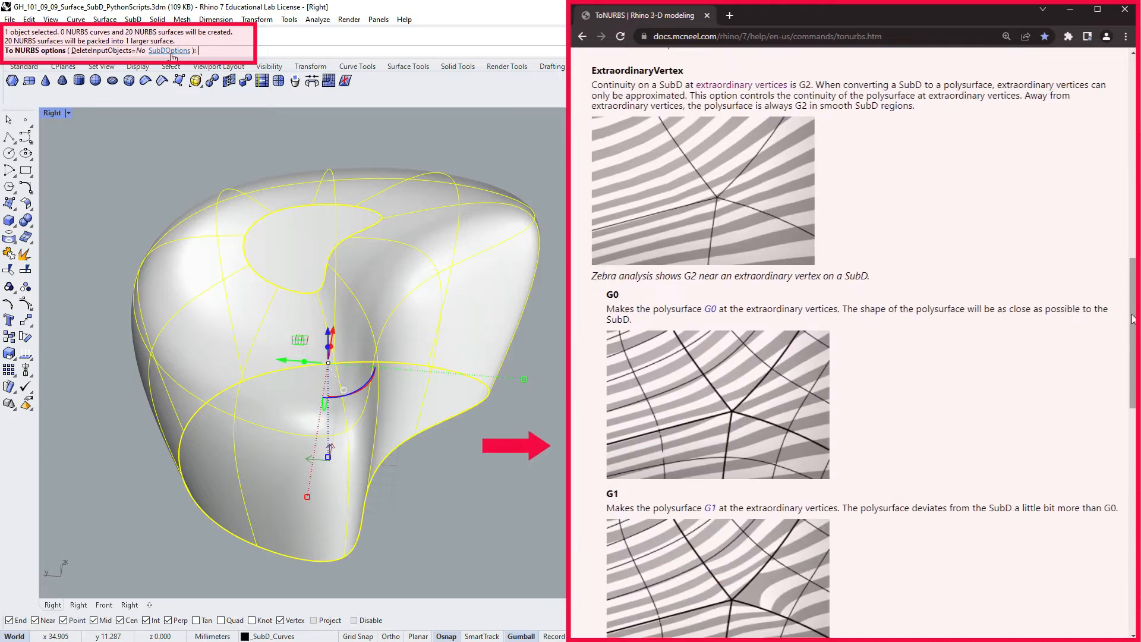
pyautogui.scroll(-3)
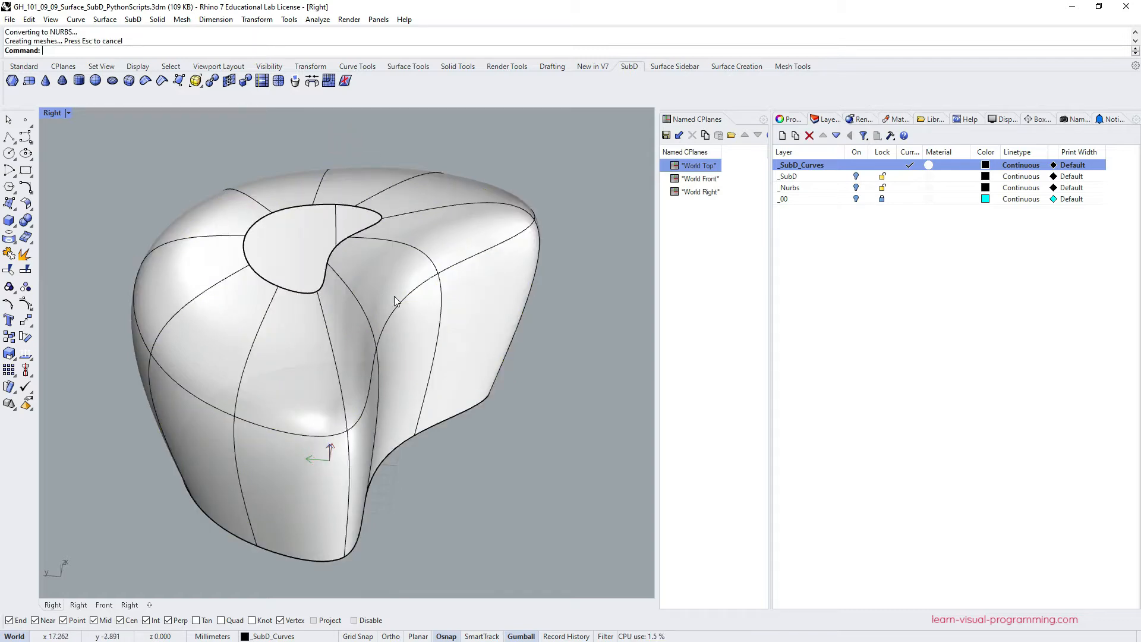
# - Pick from the overlapping objects and turn on coloured back faces in the display settings
pyautogui.click(396, 301)
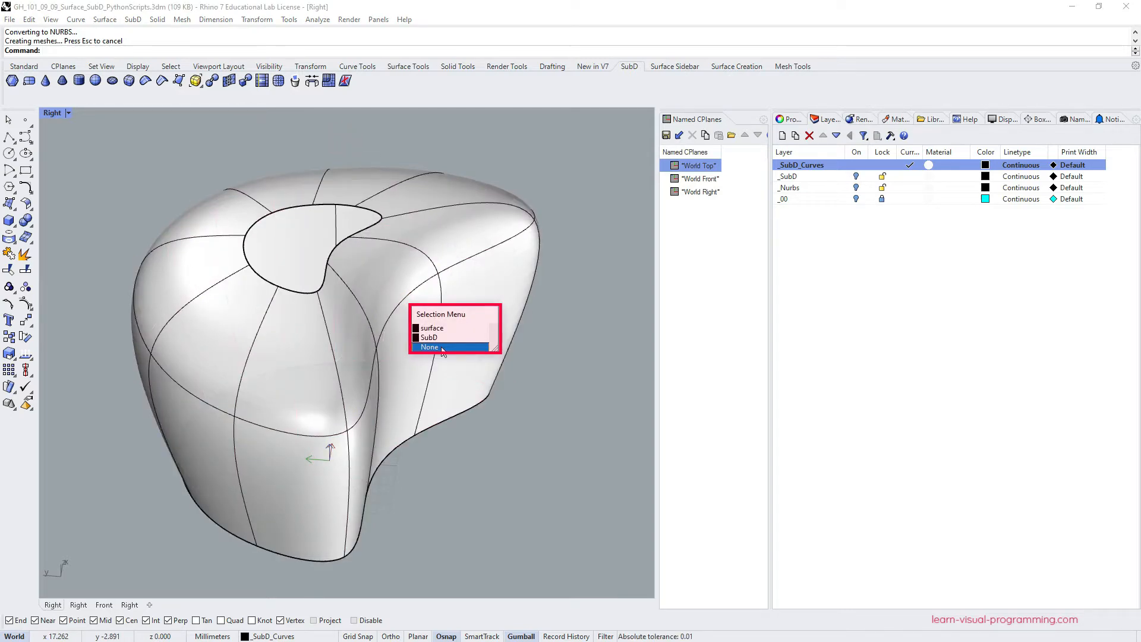
pyautogui.click(432, 328)
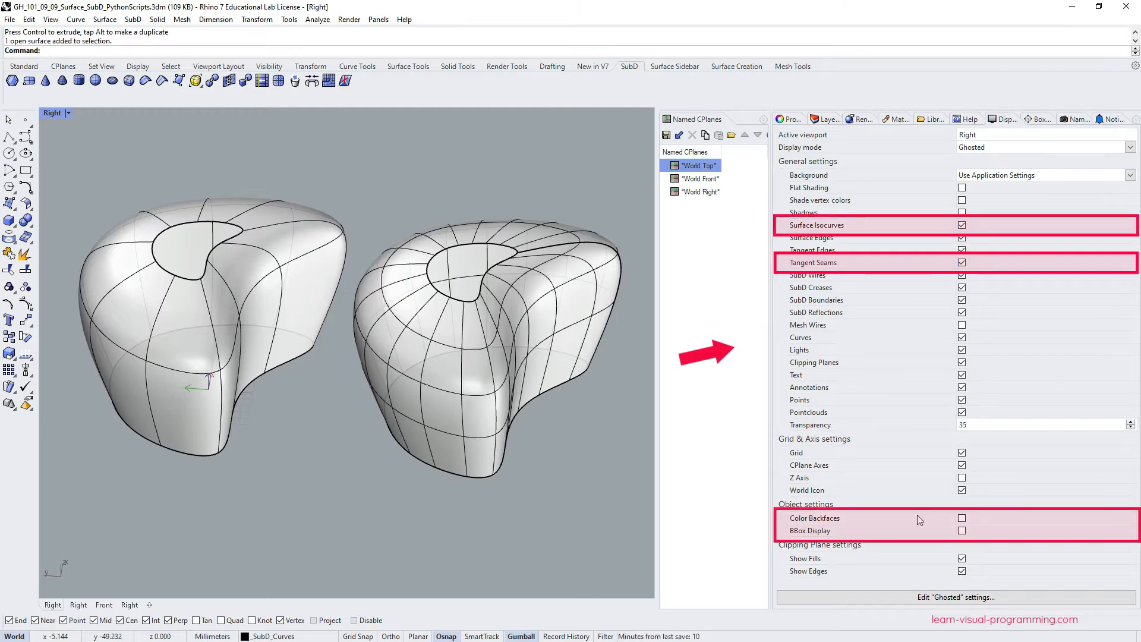
pyautogui.click(961, 518)
pyautogui.write('SrfPt')
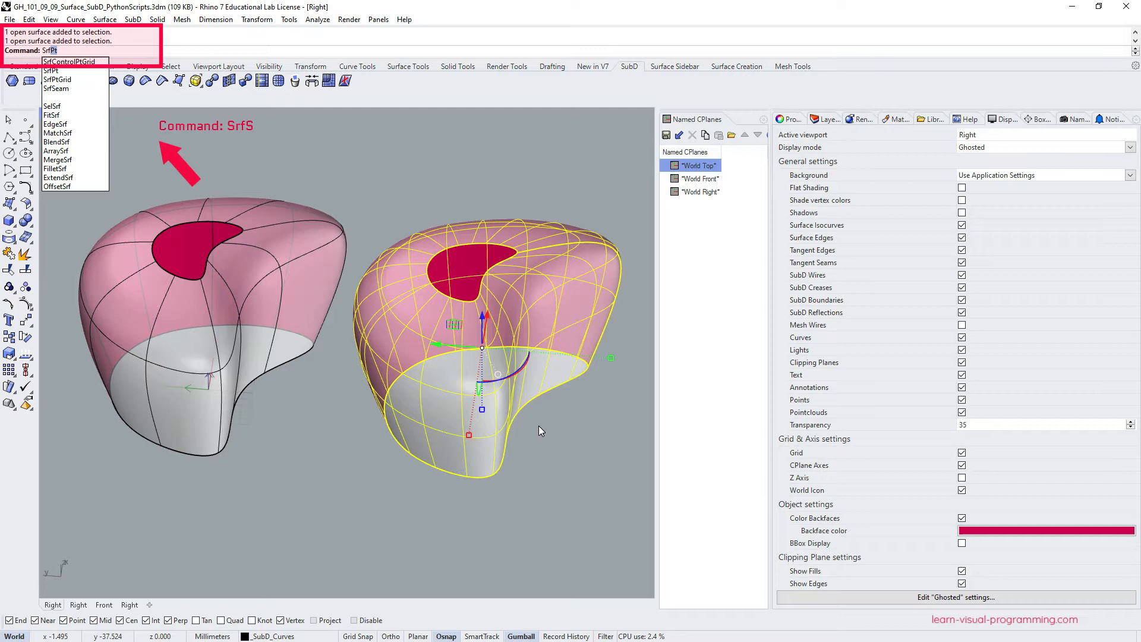
pyautogui.click(53, 88)
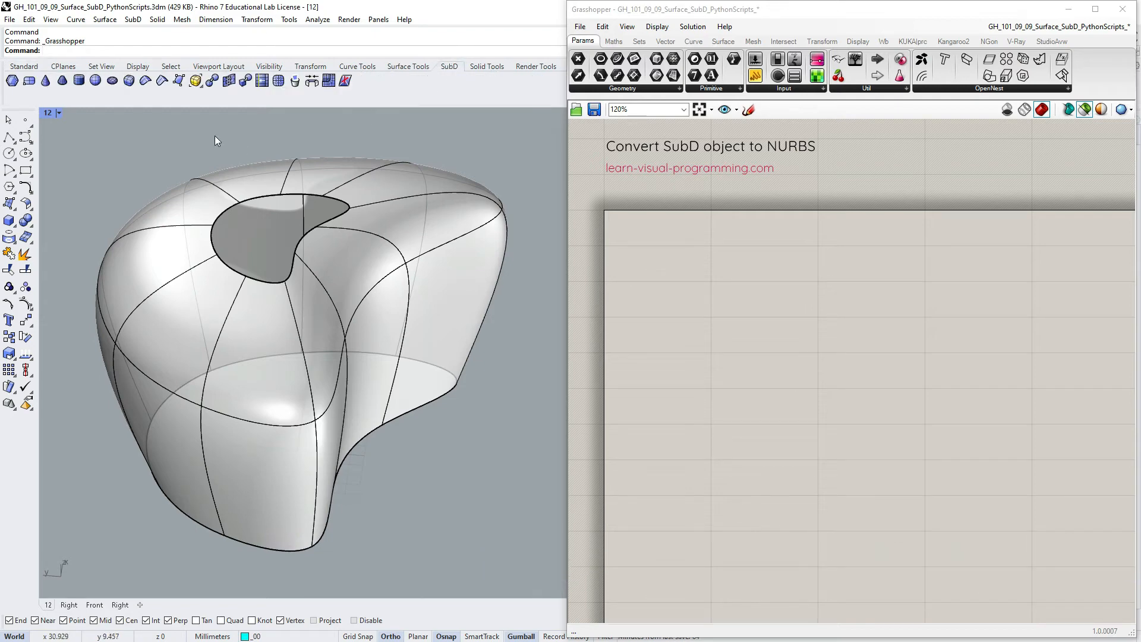
pyautogui.moveTo(211, 80)
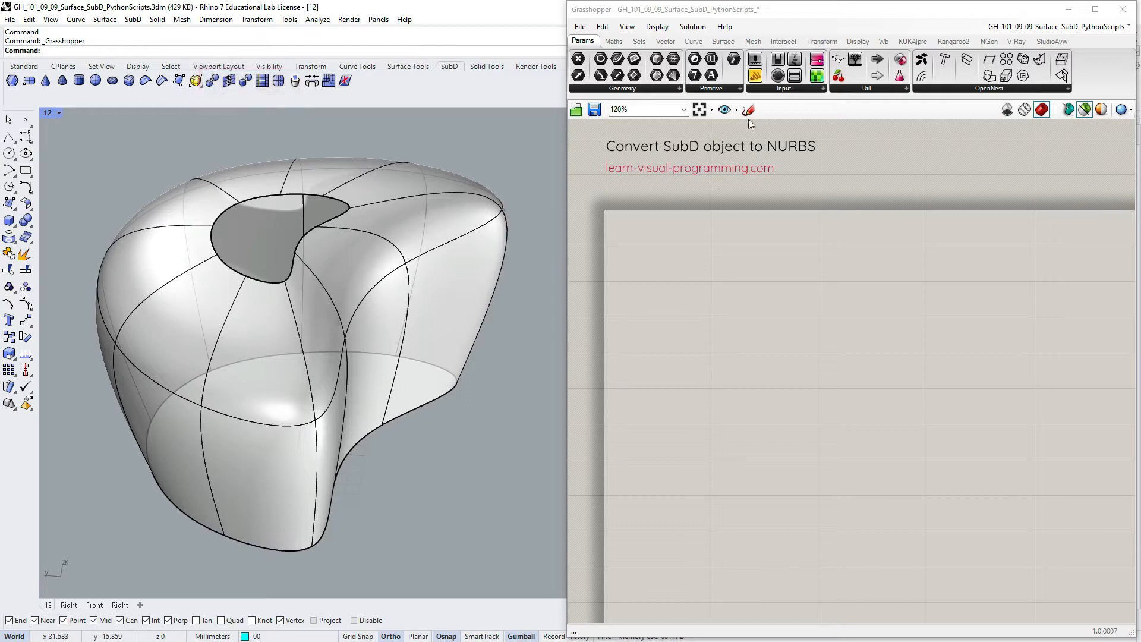
# - Place a SubD parameter from Params > Geometry and set it to one Rhino SubD
pyautogui.click(723, 41)
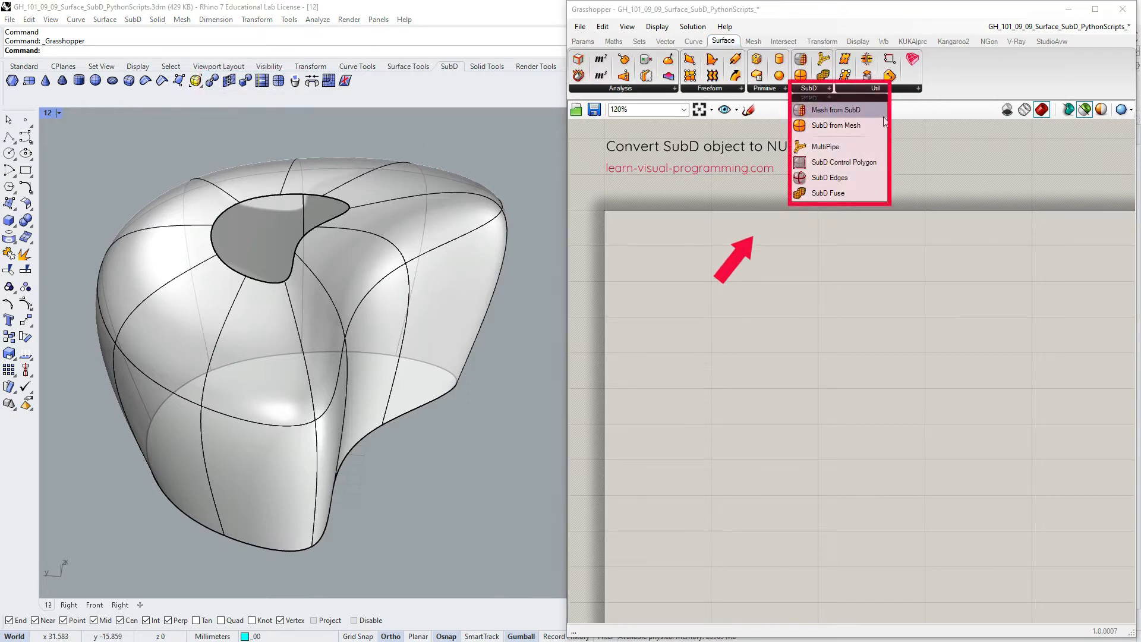
pyautogui.moveTo(916, 273)
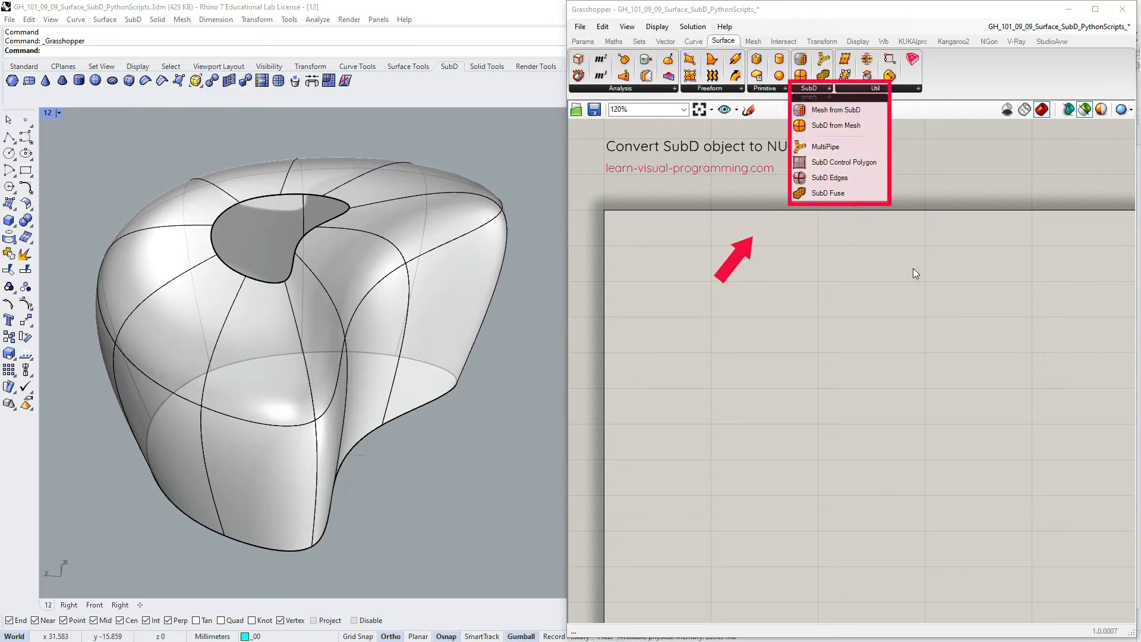
pyautogui.click(582, 41)
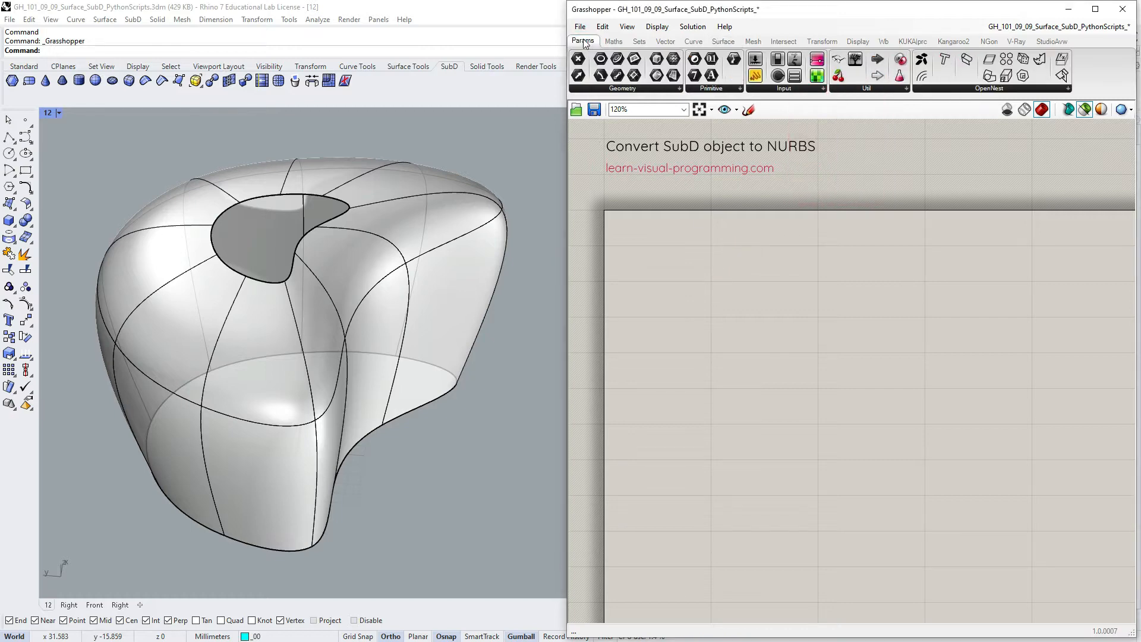
pyautogui.click(621, 87)
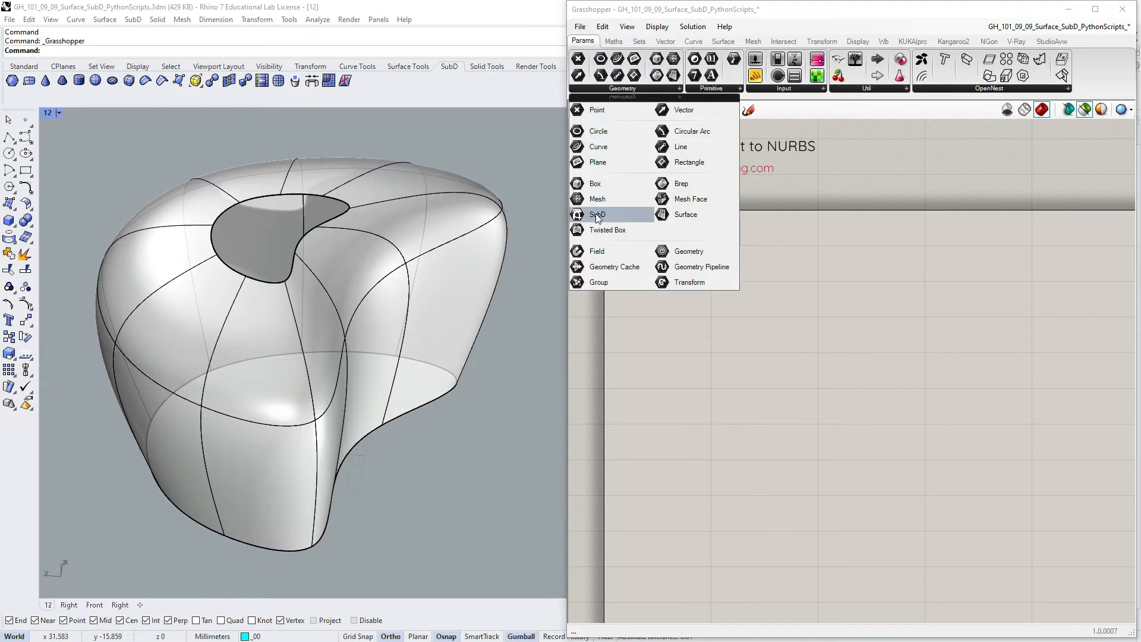
pyautogui.click(596, 214)
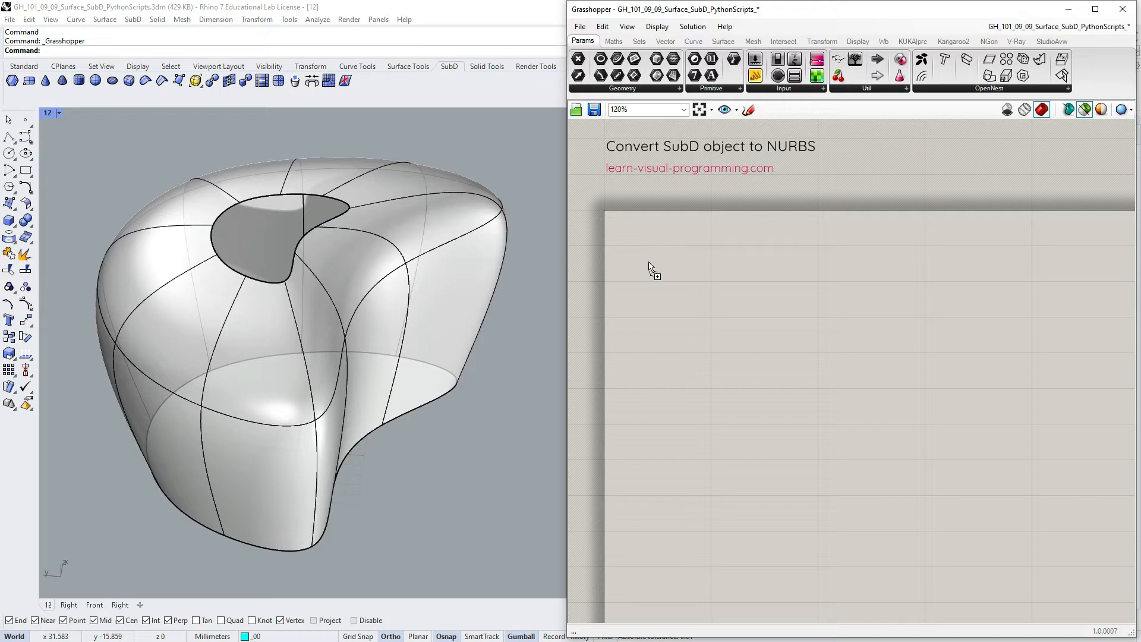
pyautogui.rightClick(646, 262)
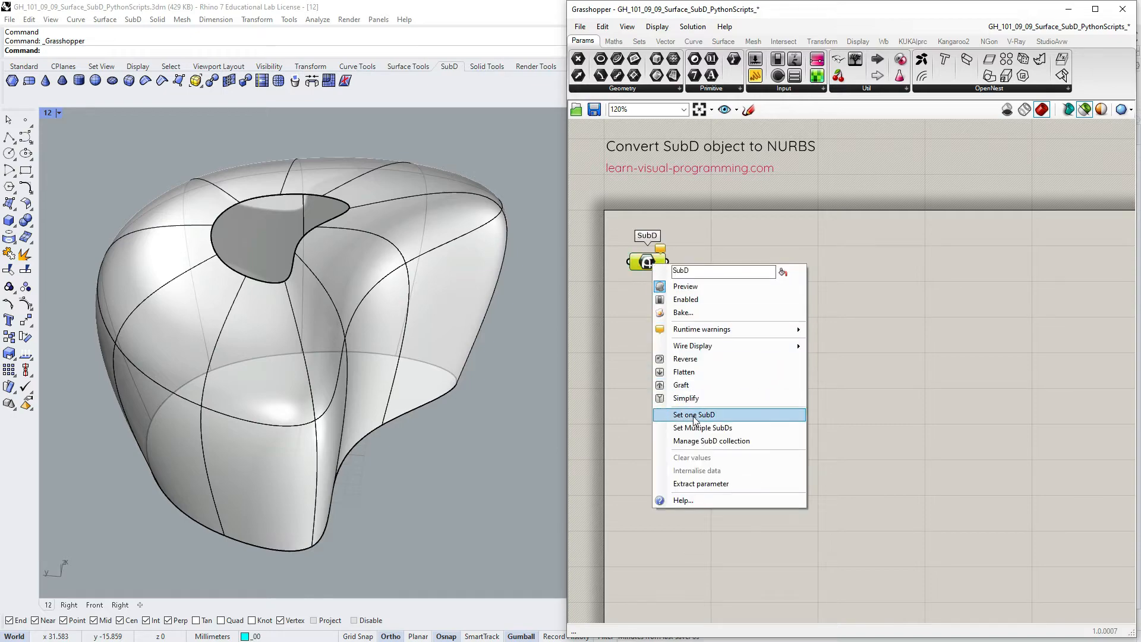
pyautogui.click(694, 414)
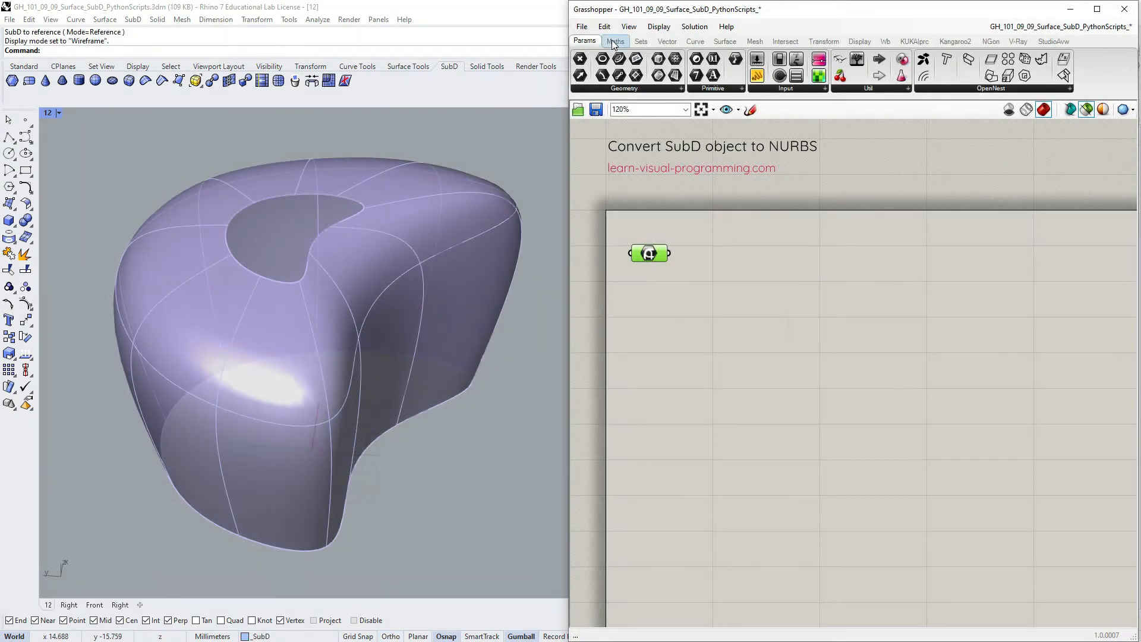
pyautogui.click(616, 41)
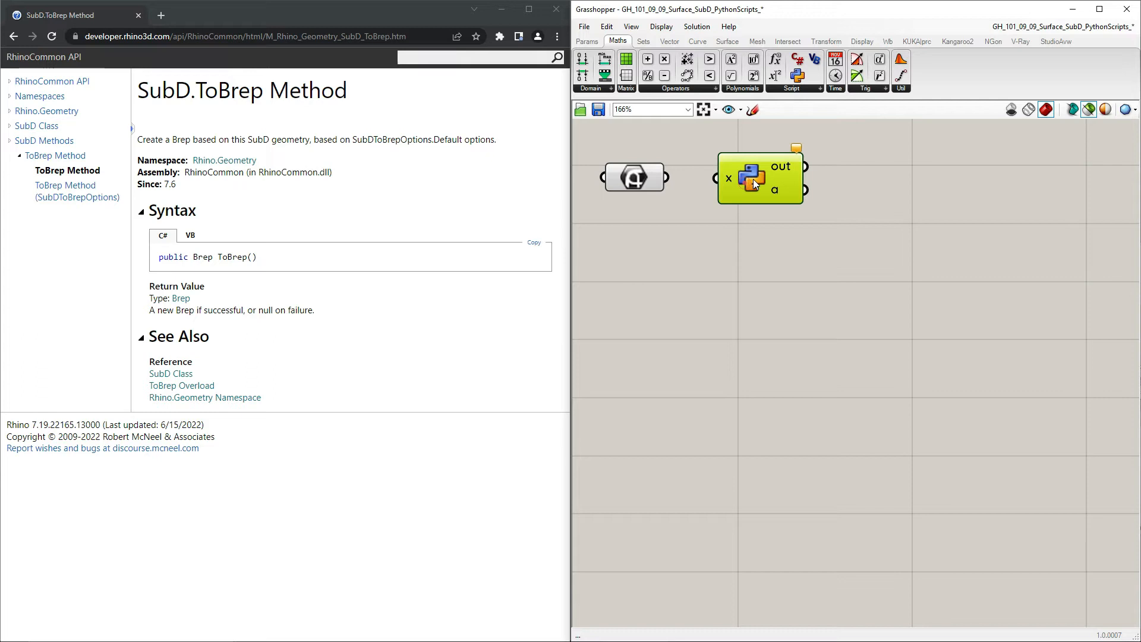
# - Set the Python script input's type hint to SubD
pyautogui.rightClick(728, 179)
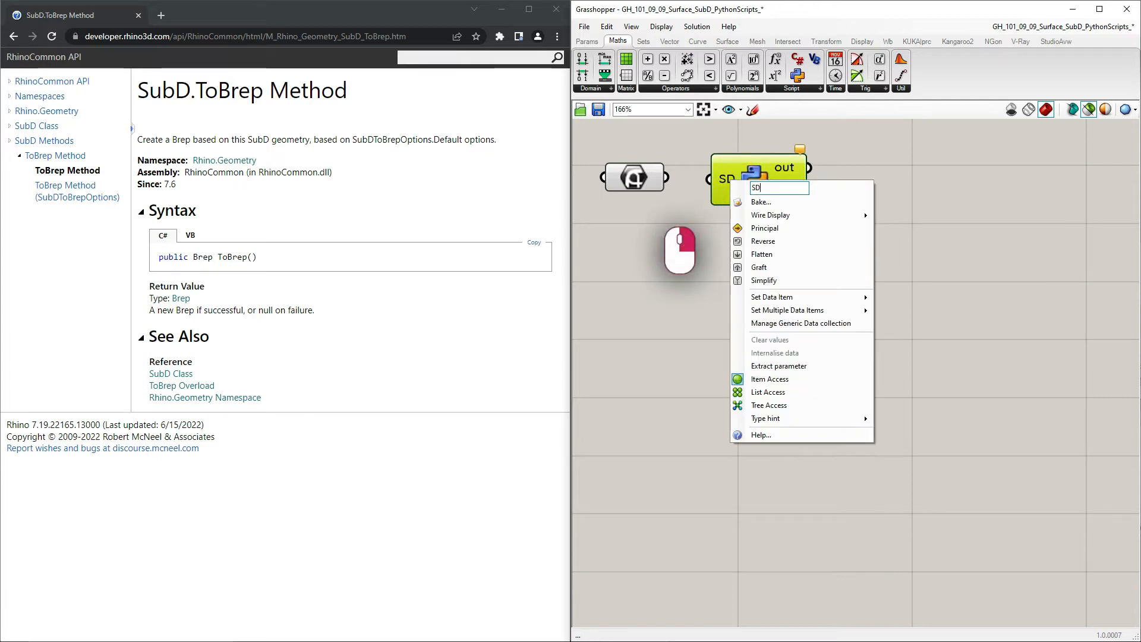
pyautogui.click(765, 418)
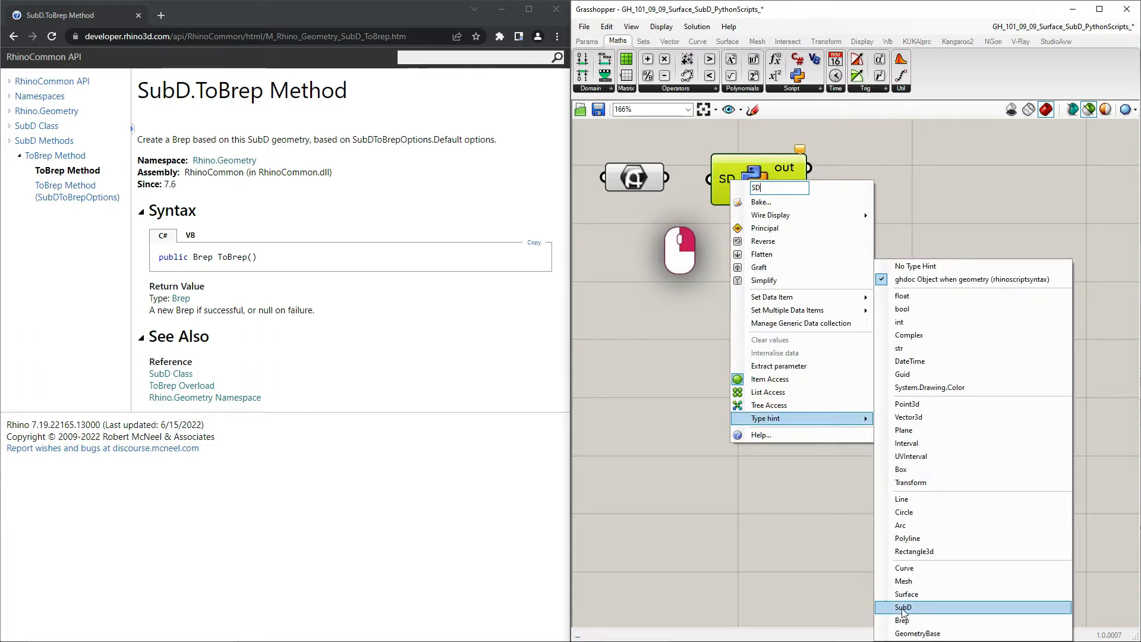
pyautogui.click(907, 607)
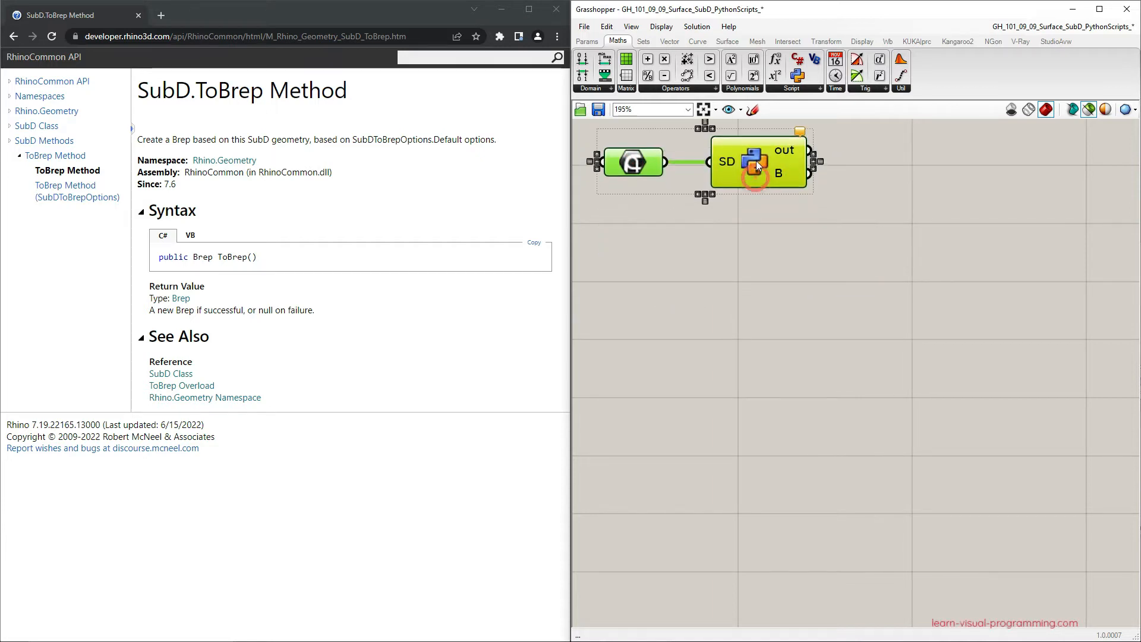
# - In the script editor, import Rhino and begin the SD.ToBrep call
pyautogui.doubleClick(751, 162)
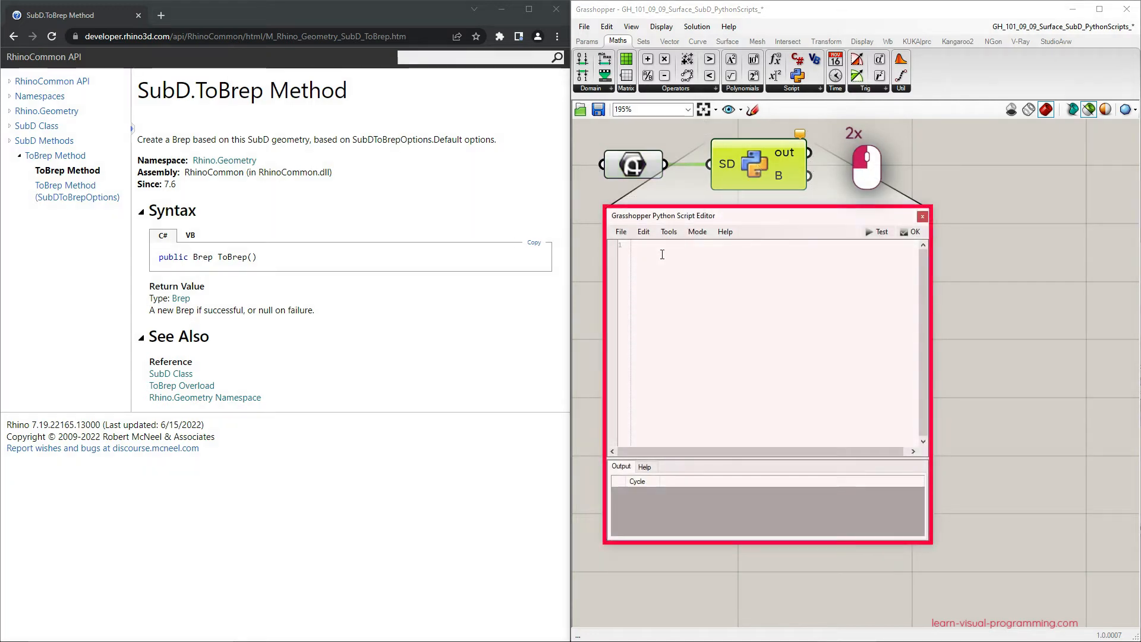
pyautogui.write('import')
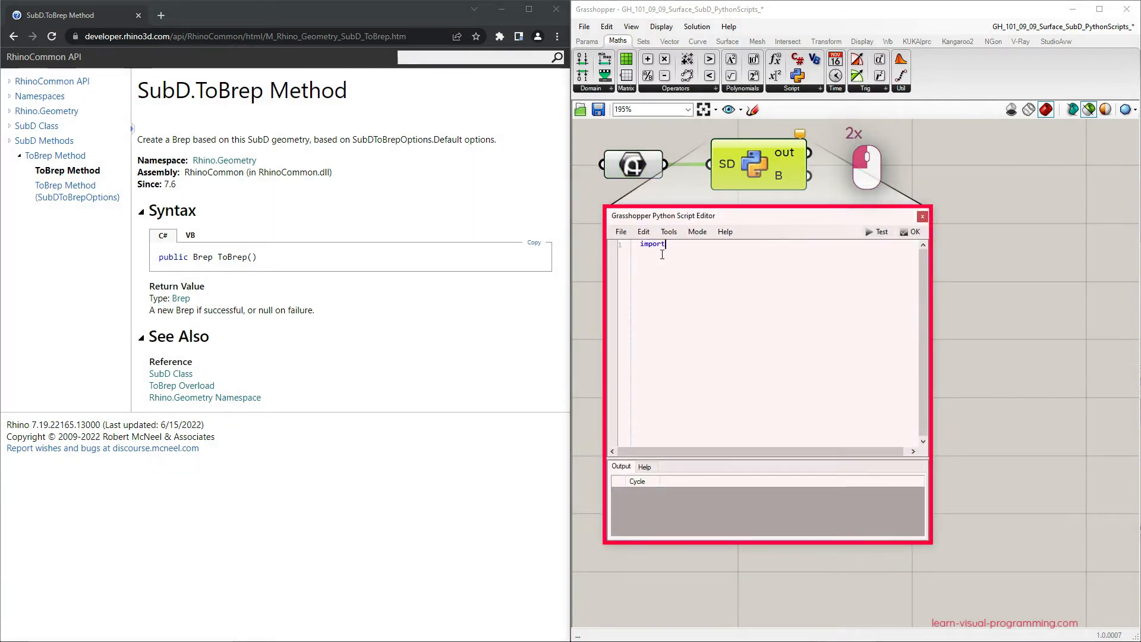
pyautogui.write('Rhino')
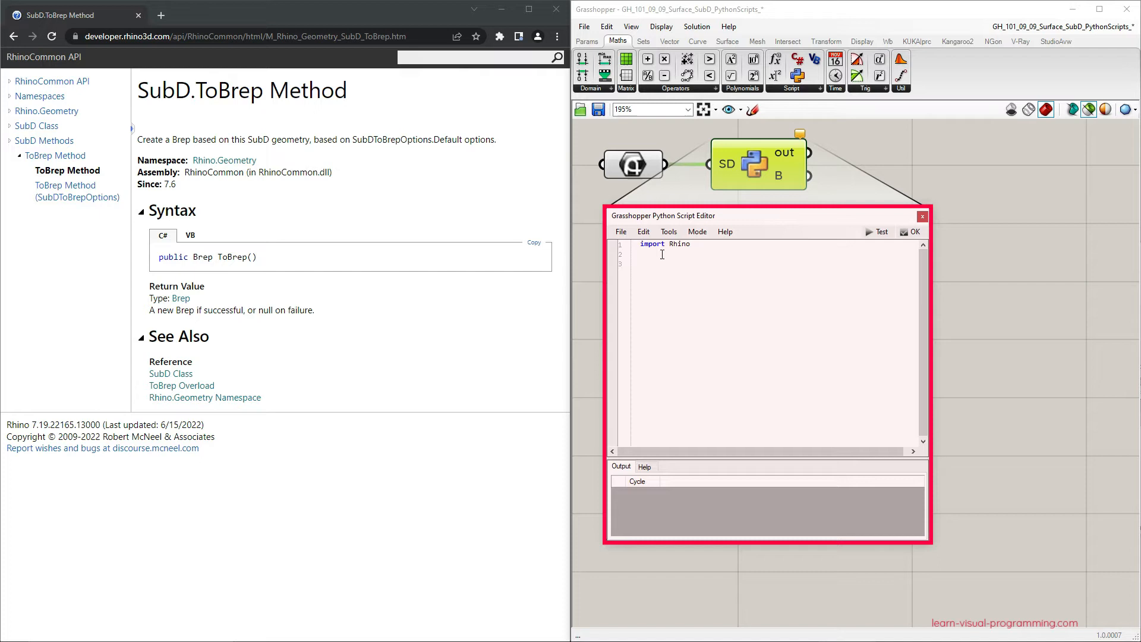
pyautogui.write('SD')
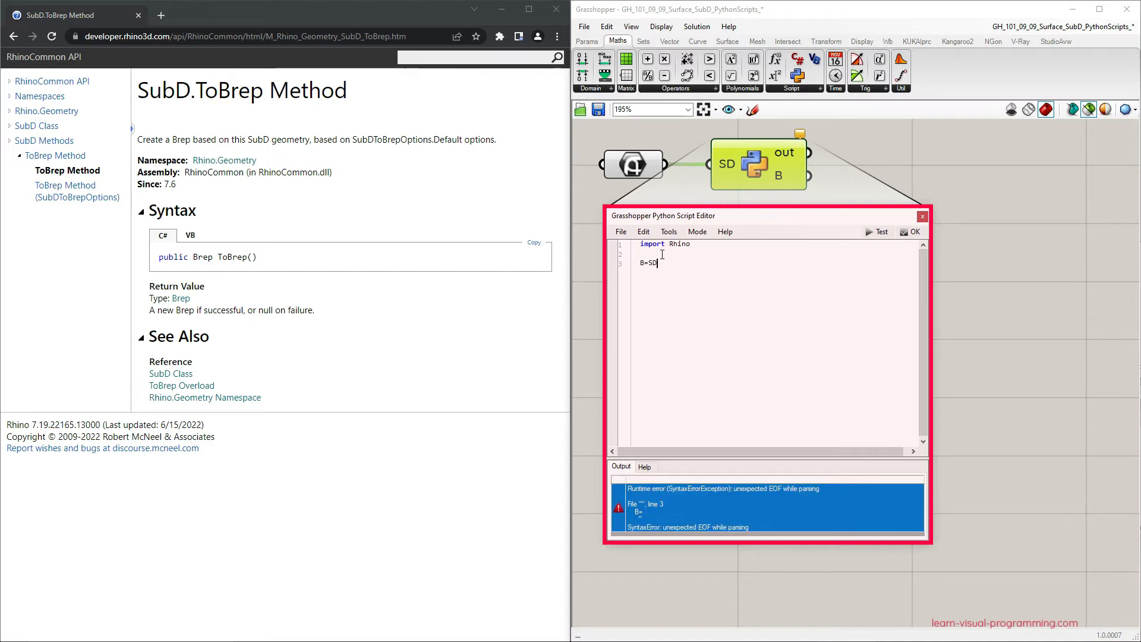
pyautogui.write('.')
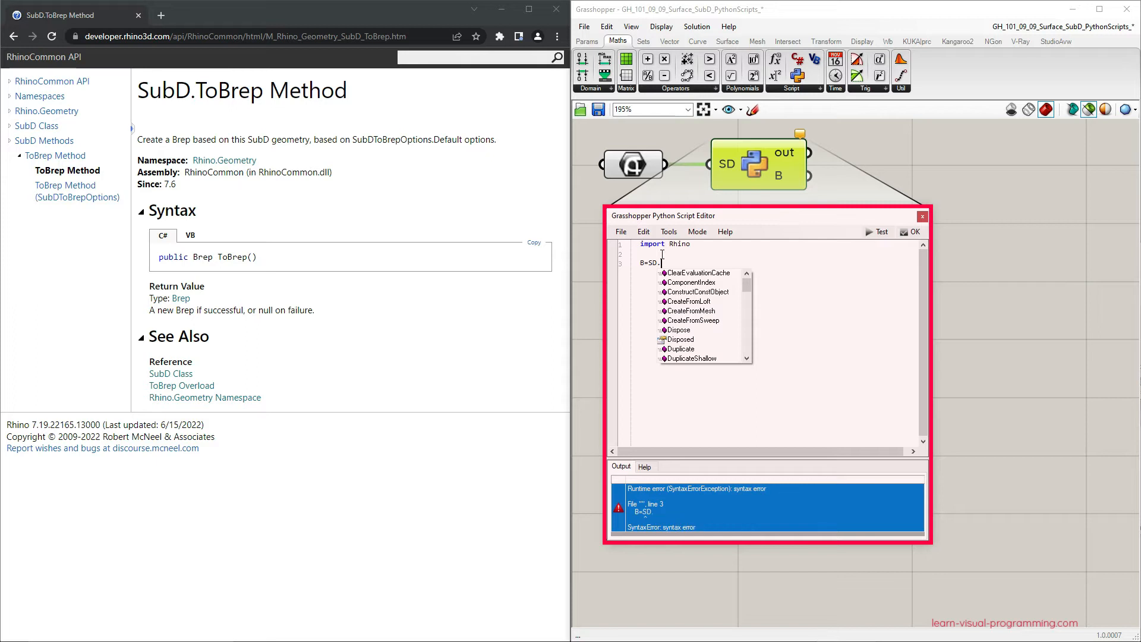
pyautogui.write('ToBrep(')
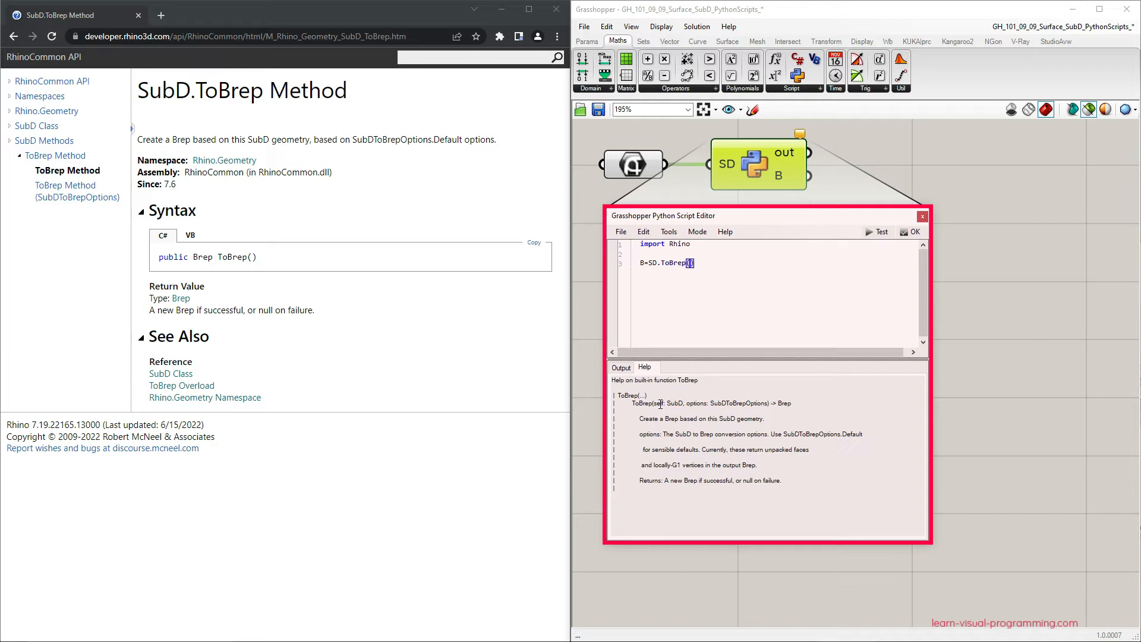
pyautogui.moveTo(772, 404)
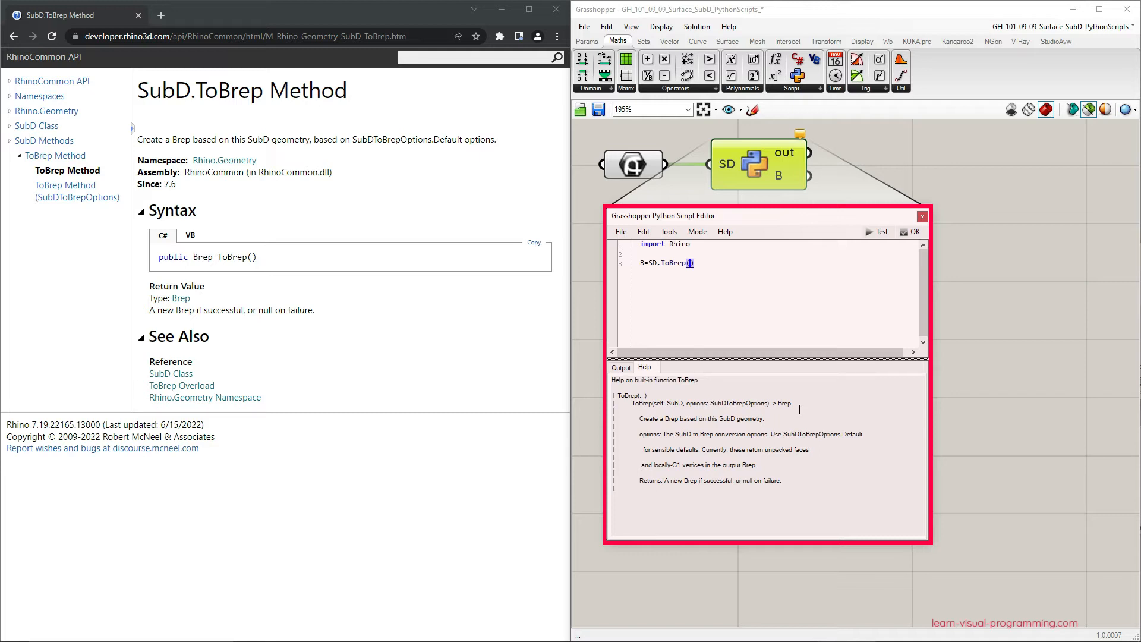
# - Pass Rhino.Geometry.SubDToBrepOptions.DefaultPacked to ToBrep and add a print statement
pyautogui.write('Rhino.Geometry.S')
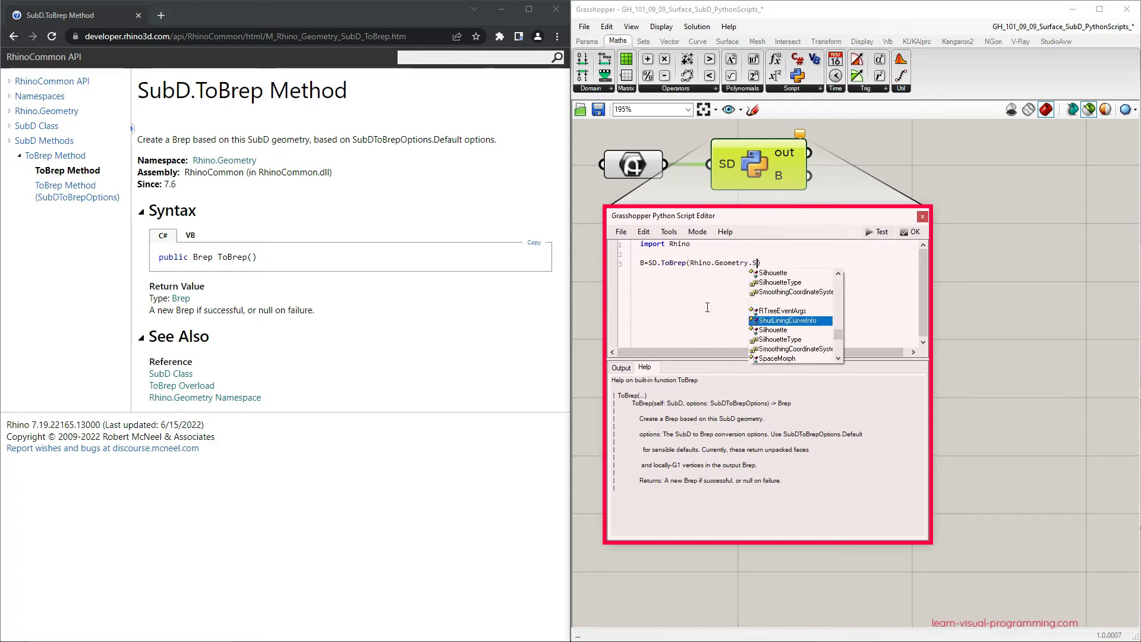
pyautogui.write('ubDToBrepOptions')
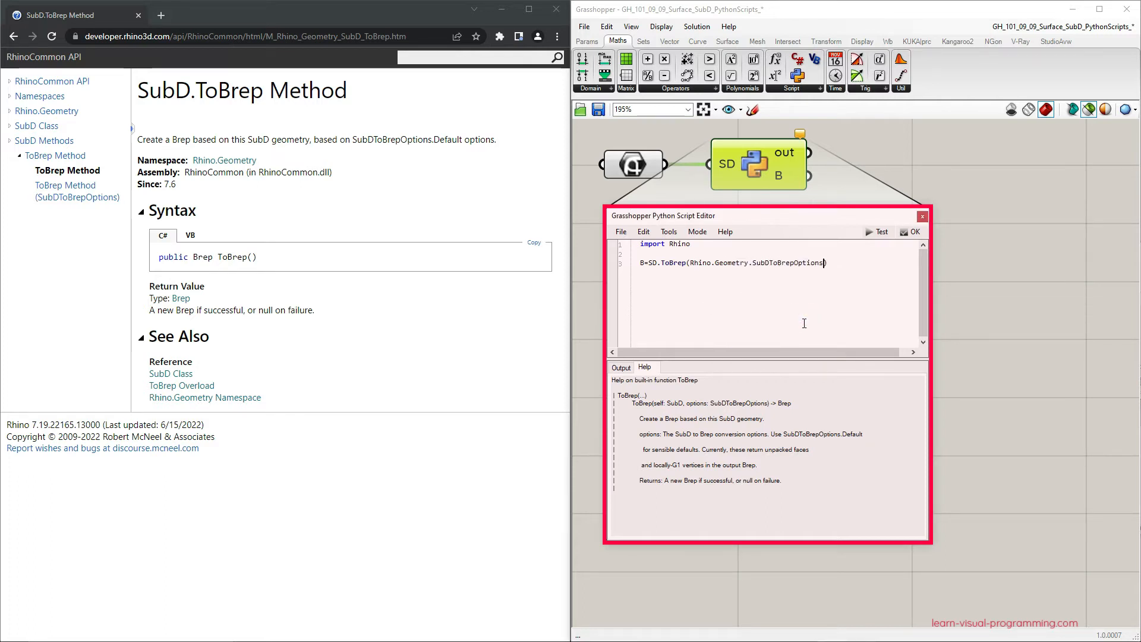
pyautogui.write('.')
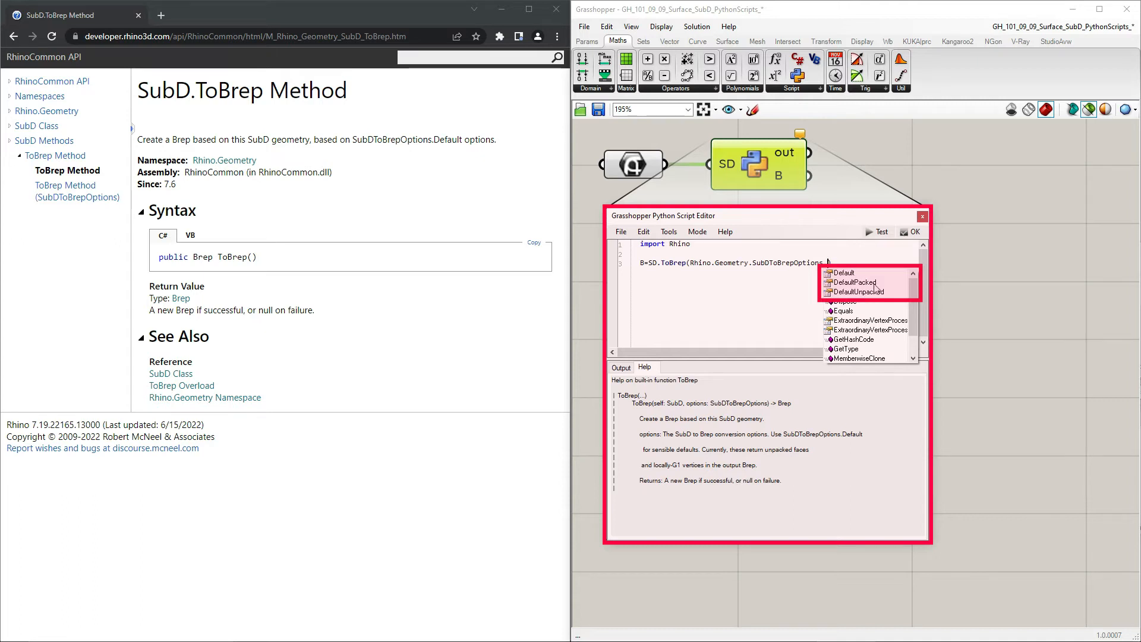
pyautogui.click(855, 282)
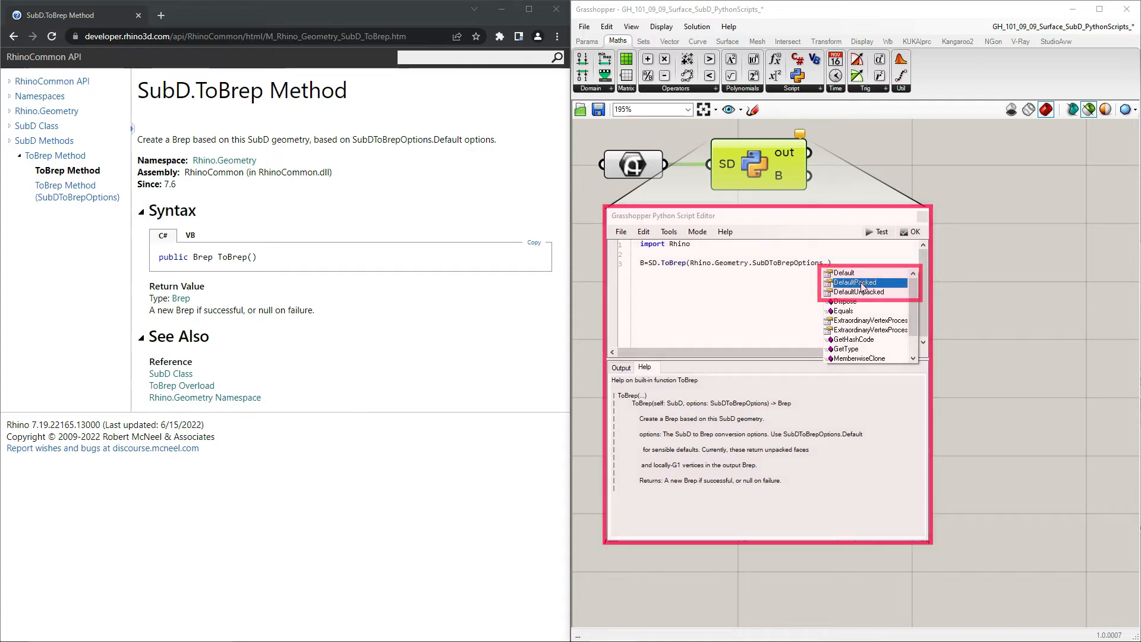
pyautogui.click(854, 282)
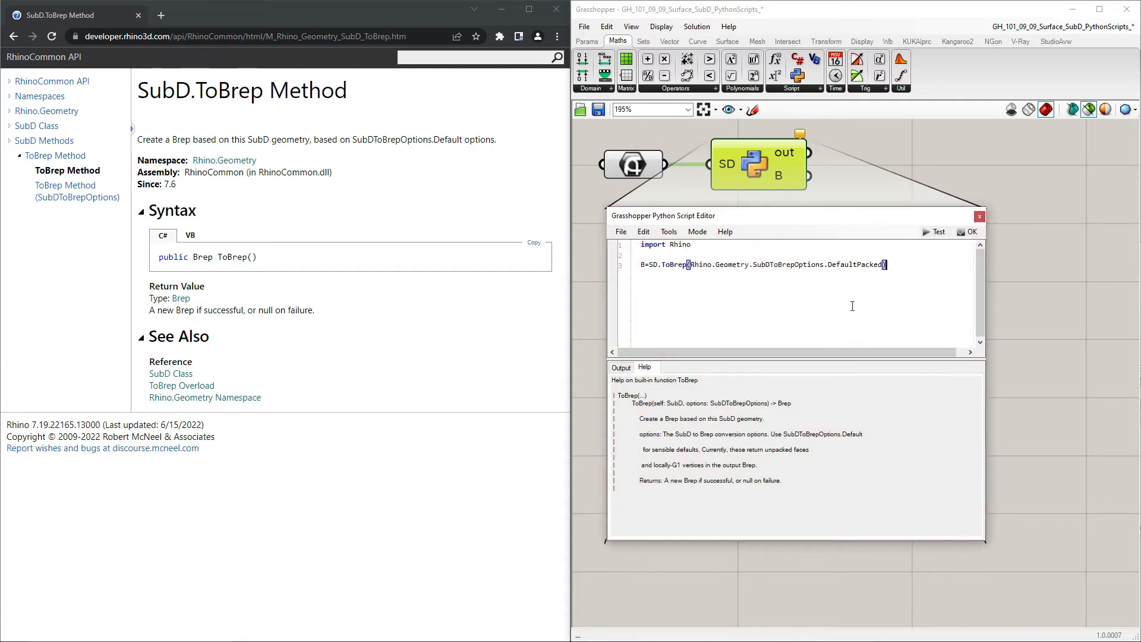
pyautogui.write('print B')
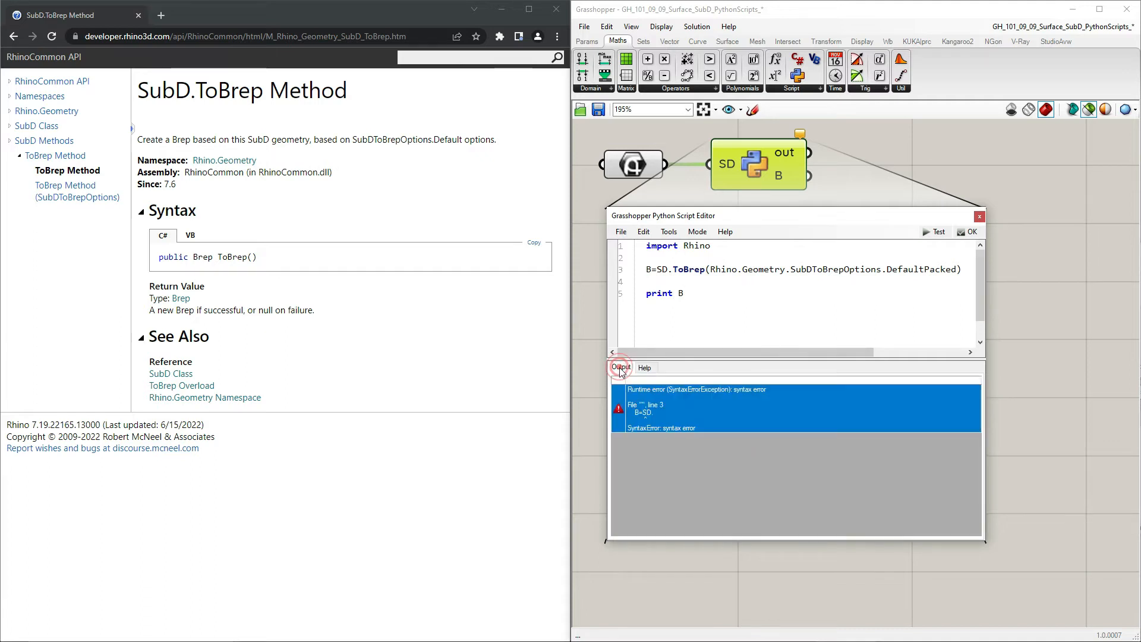
# - Apply the edited script with print B and deselect the Python component
pyautogui.click(971, 232)
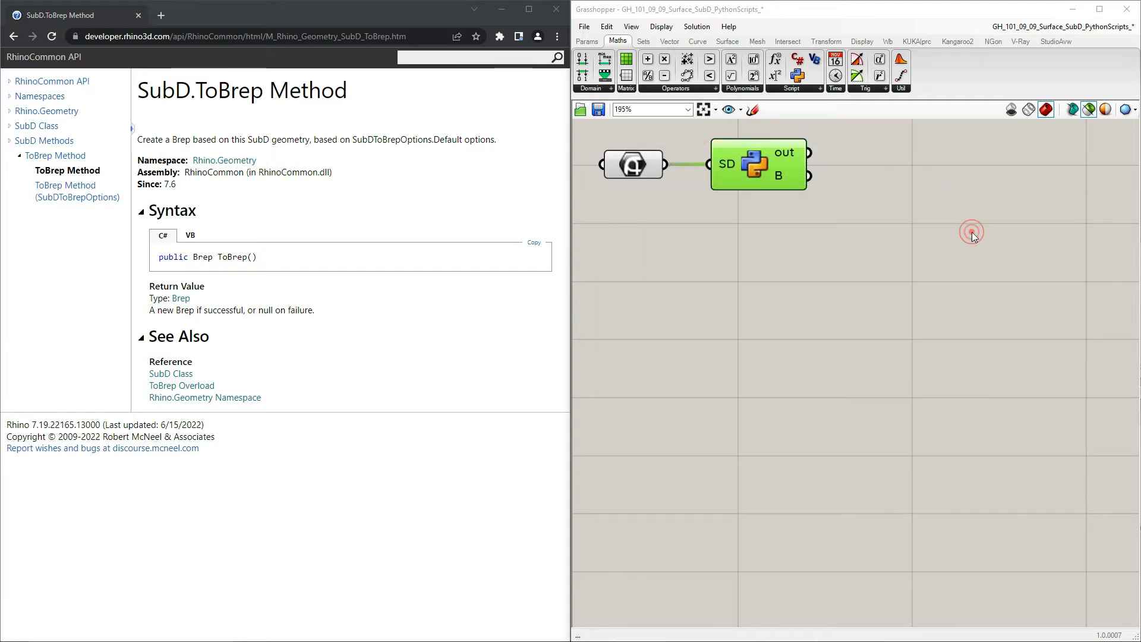
pyautogui.click(587, 41)
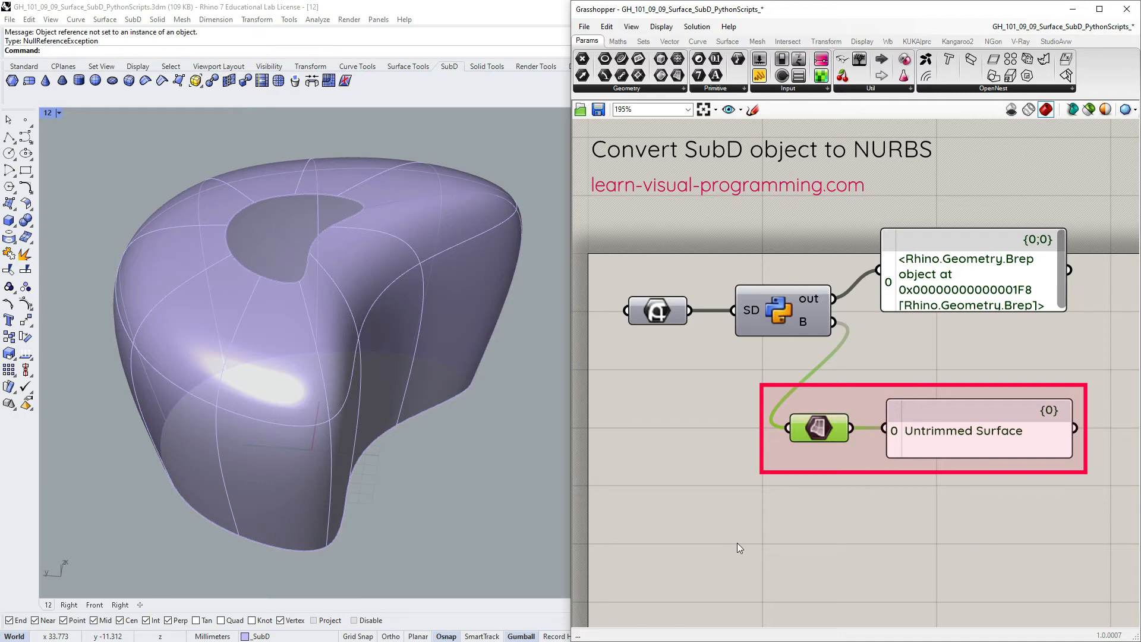
# - Hide the Python component's 'out' parameter and reparameterize the Surface parameter
pyautogui.rightClick(779, 311)
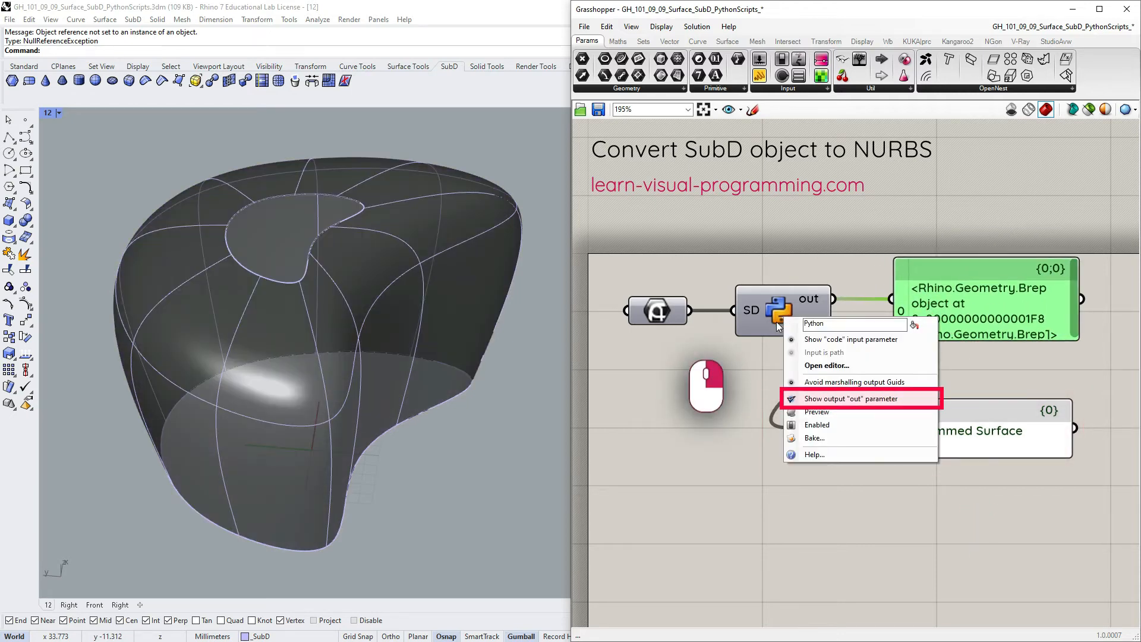
pyautogui.click(851, 398)
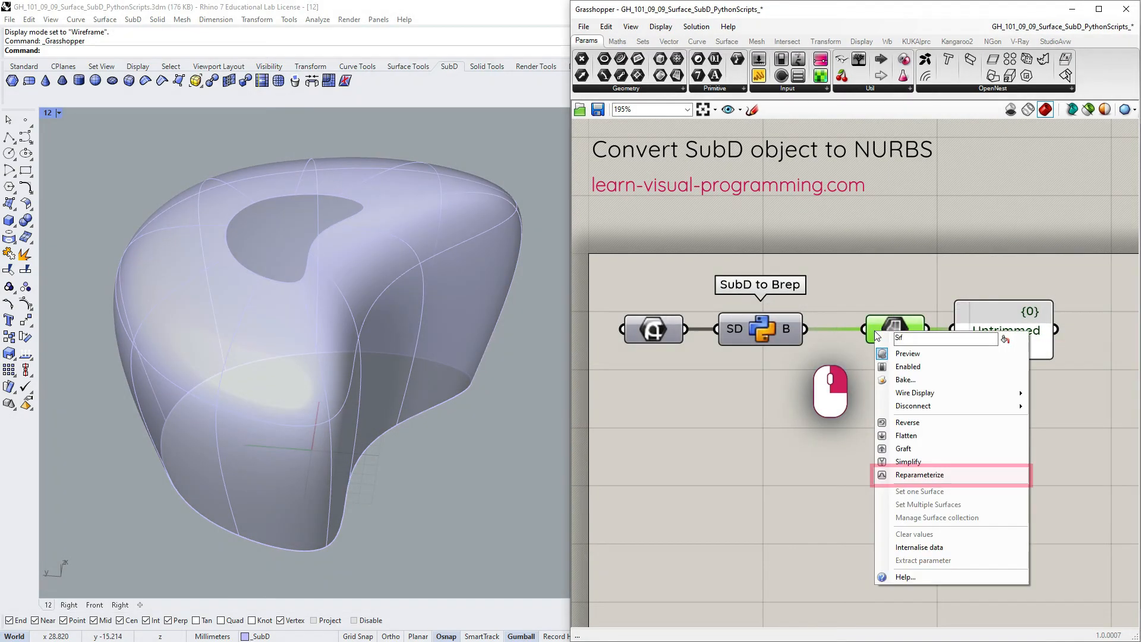
pyautogui.click(918, 475)
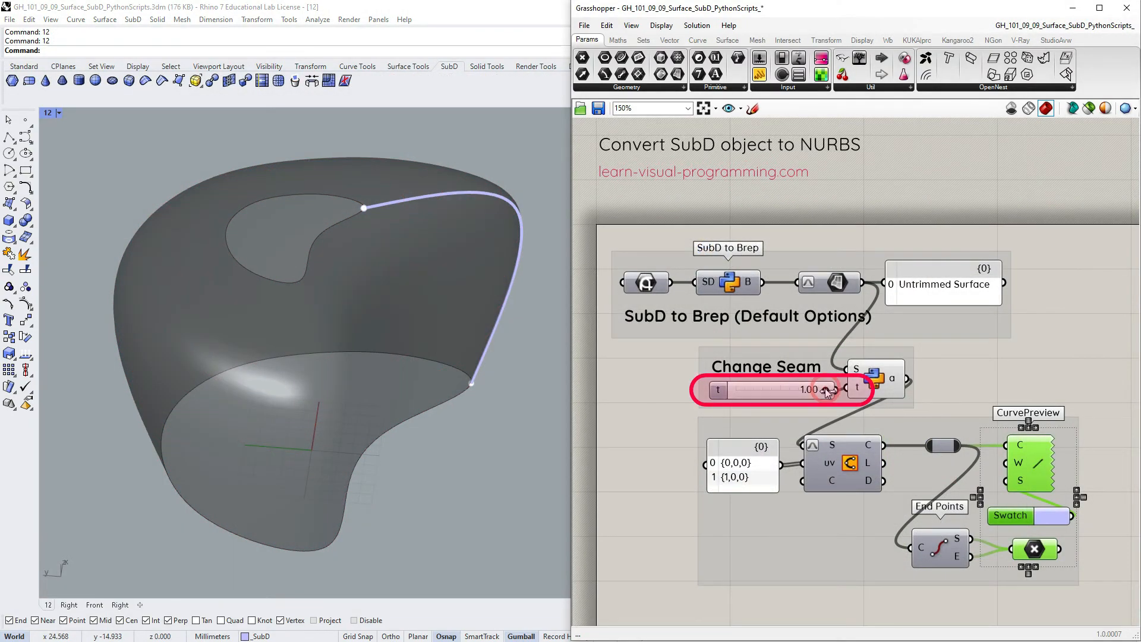
# - Slide the Change Seam t slider between 0 and 1, moving the seam and isotrim strip
pyautogui.moveTo(822, 389); pyautogui.dragTo(731, 389)
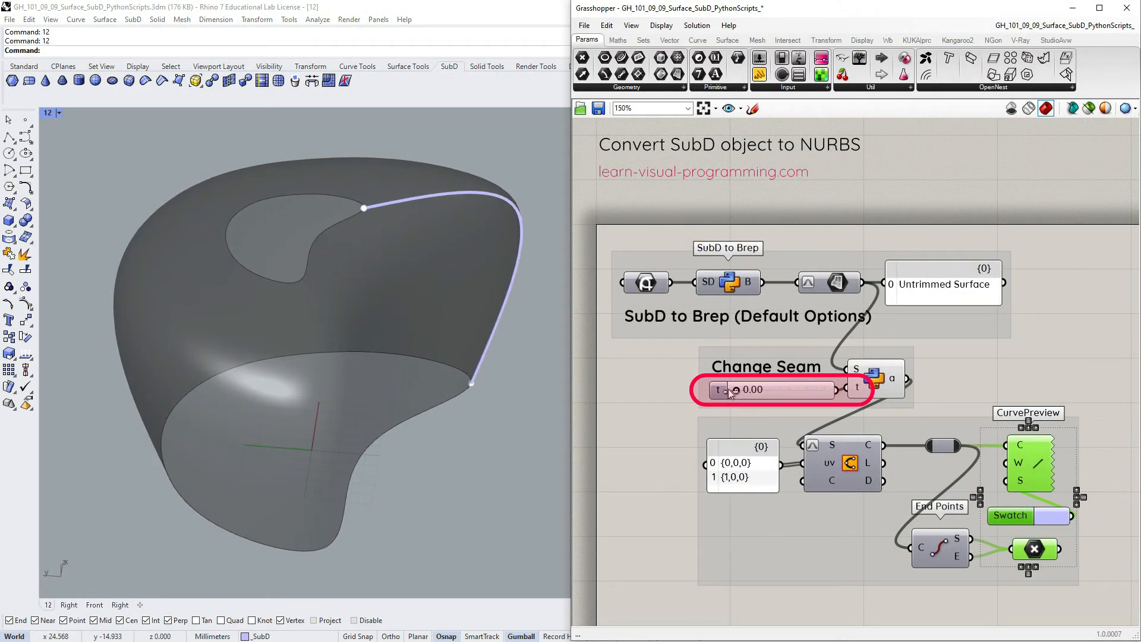
pyautogui.moveTo(735, 389); pyautogui.dragTo(822, 389)
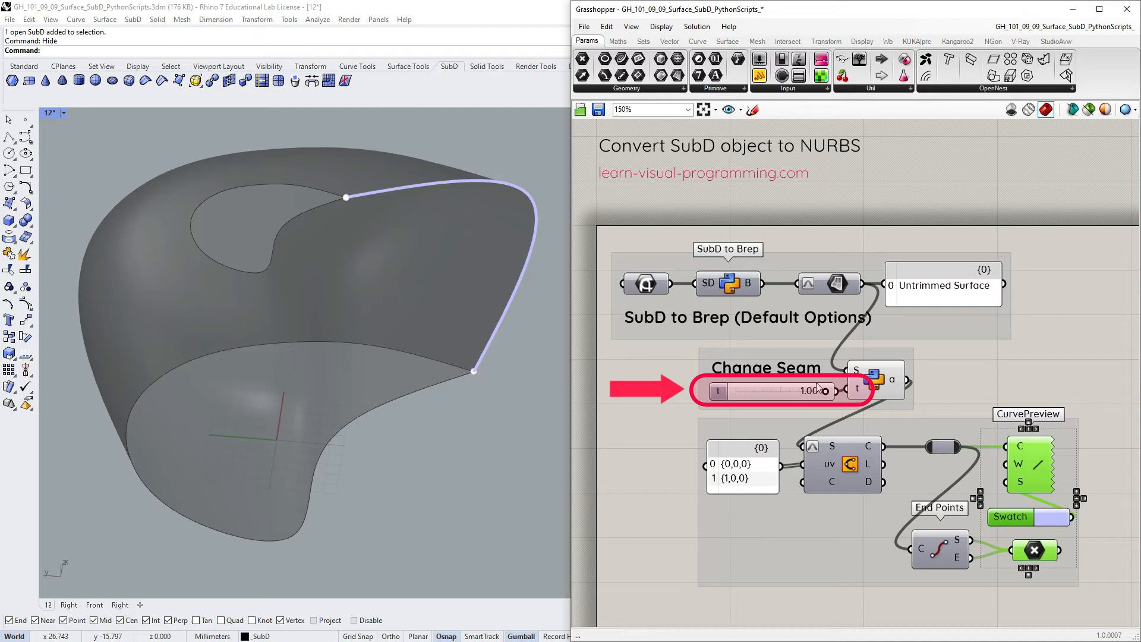
pyautogui.moveTo(815, 391); pyautogui.dragTo(736, 391)
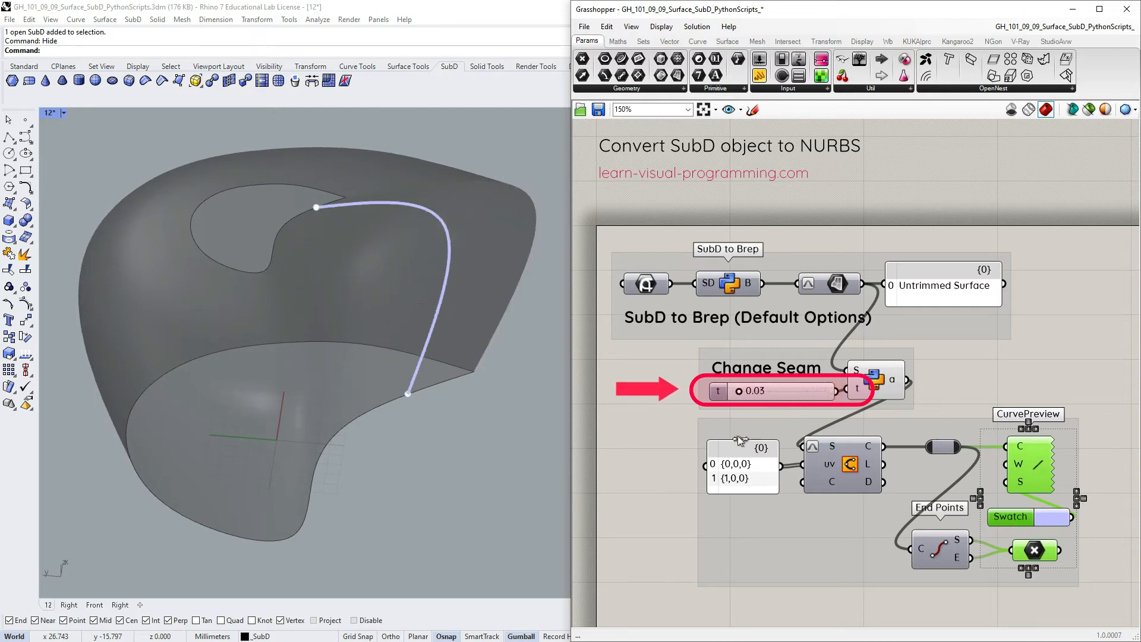
pyautogui.moveTo(728, 391); pyautogui.dragTo(822, 391)
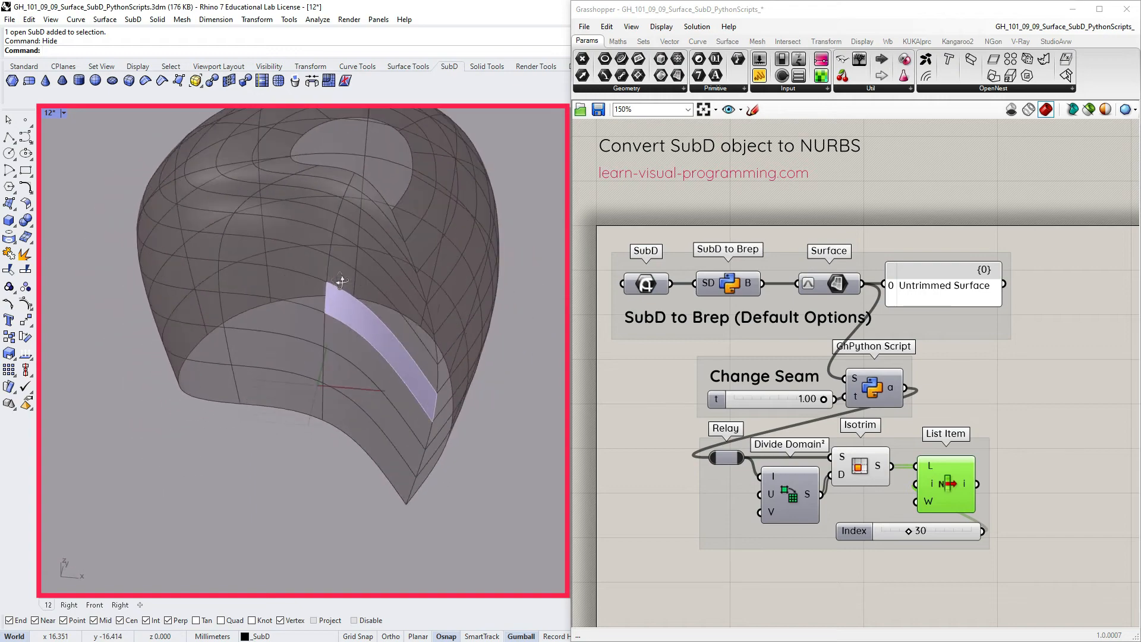
pyautogui.moveTo(801, 399); pyautogui.dragTo(819, 398)
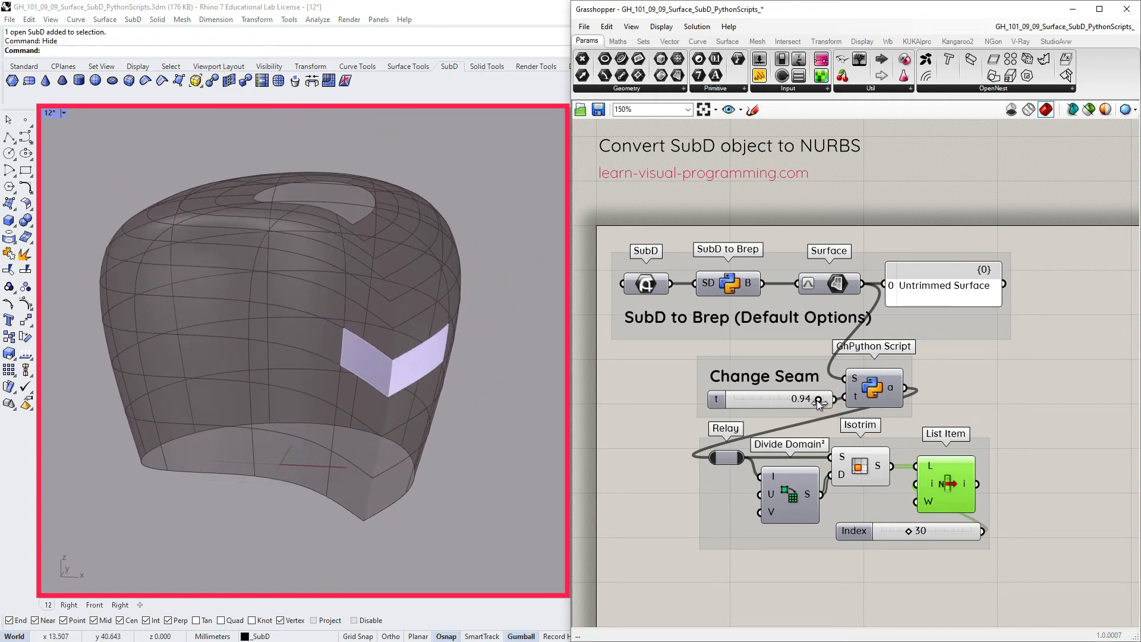
pyautogui.moveTo(814, 398); pyautogui.dragTo(820, 399)
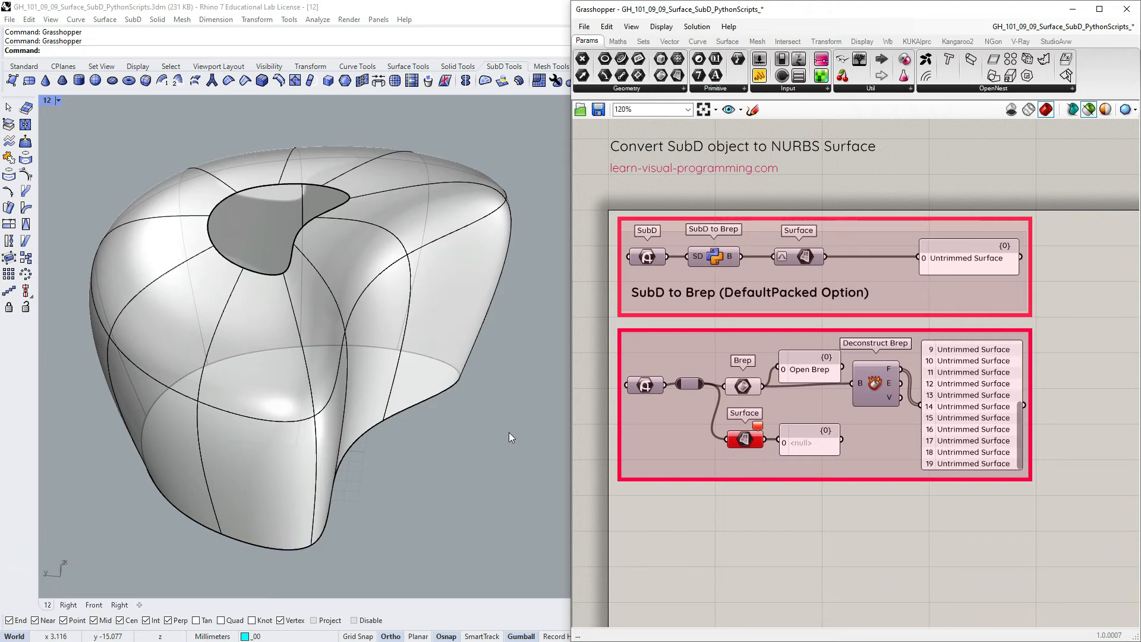
# - Work on the creased SubD in Rhino and bring up the SubD editing commands
pyautogui.click(454, 405)
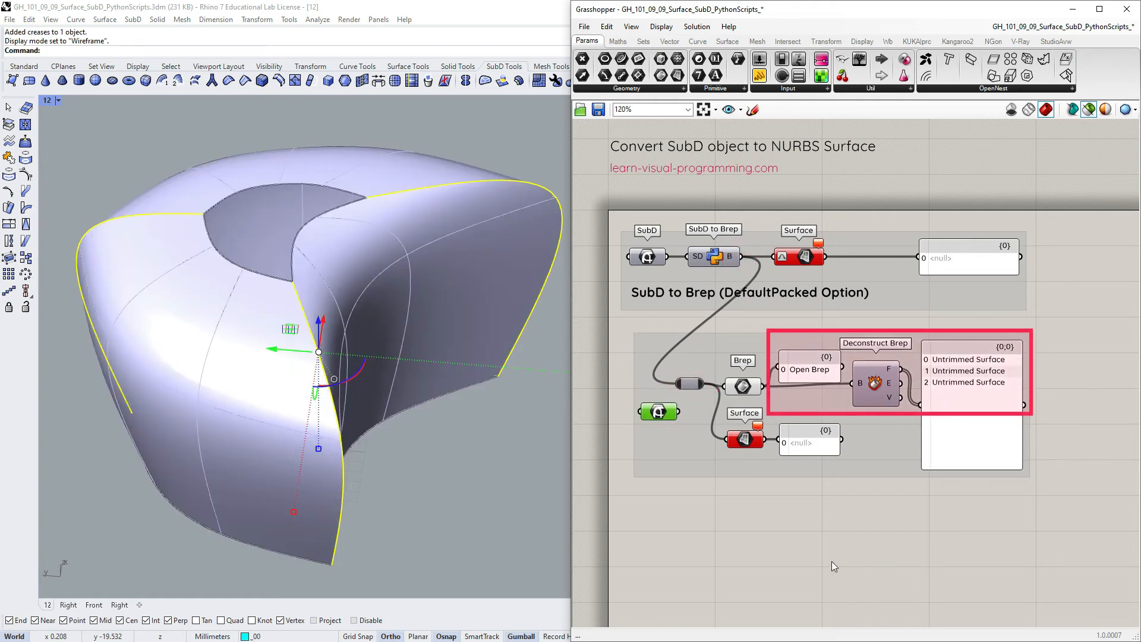
pyautogui.click(125, 19)
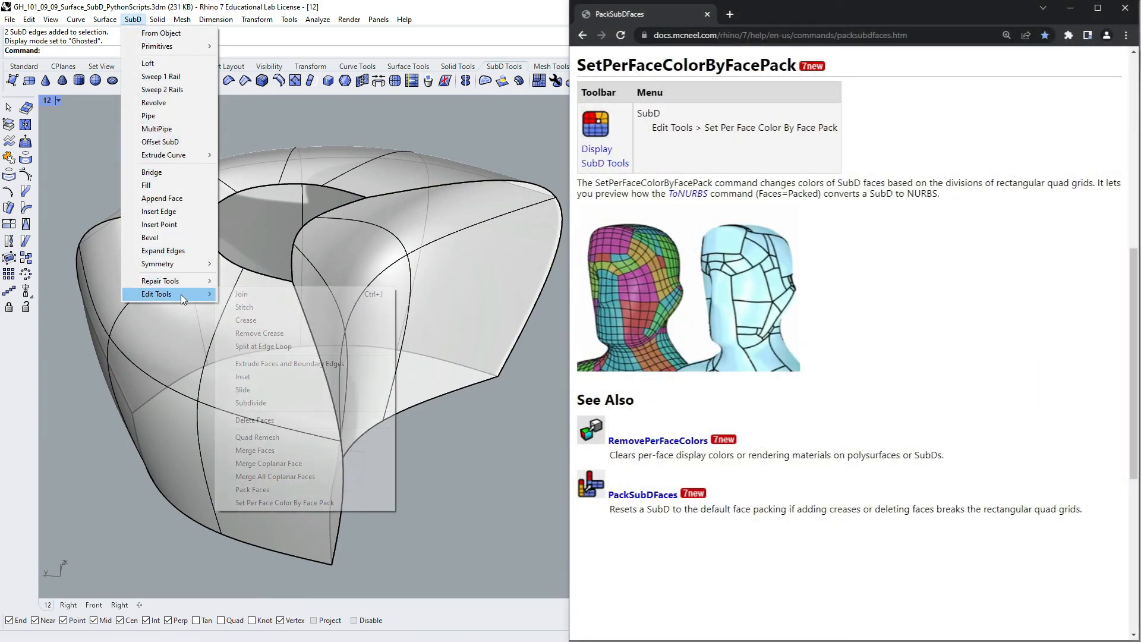
pyautogui.moveTo(295, 503)
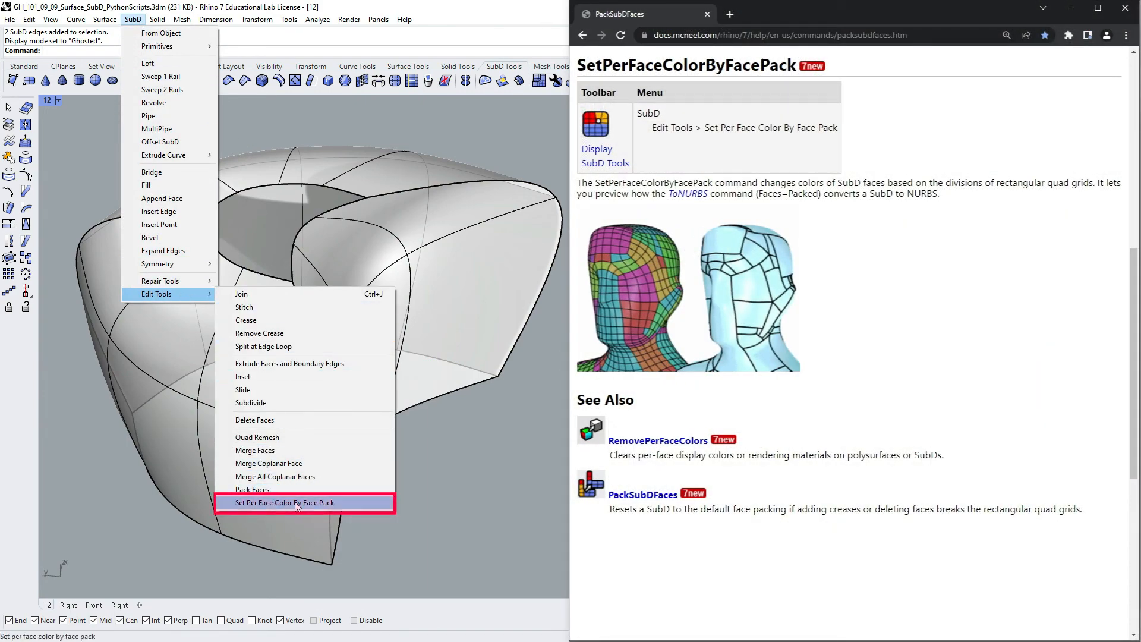
# - Run Set Per Face Color By Face Pack, then remove the creases from the SubD
pyautogui.click(297, 502)
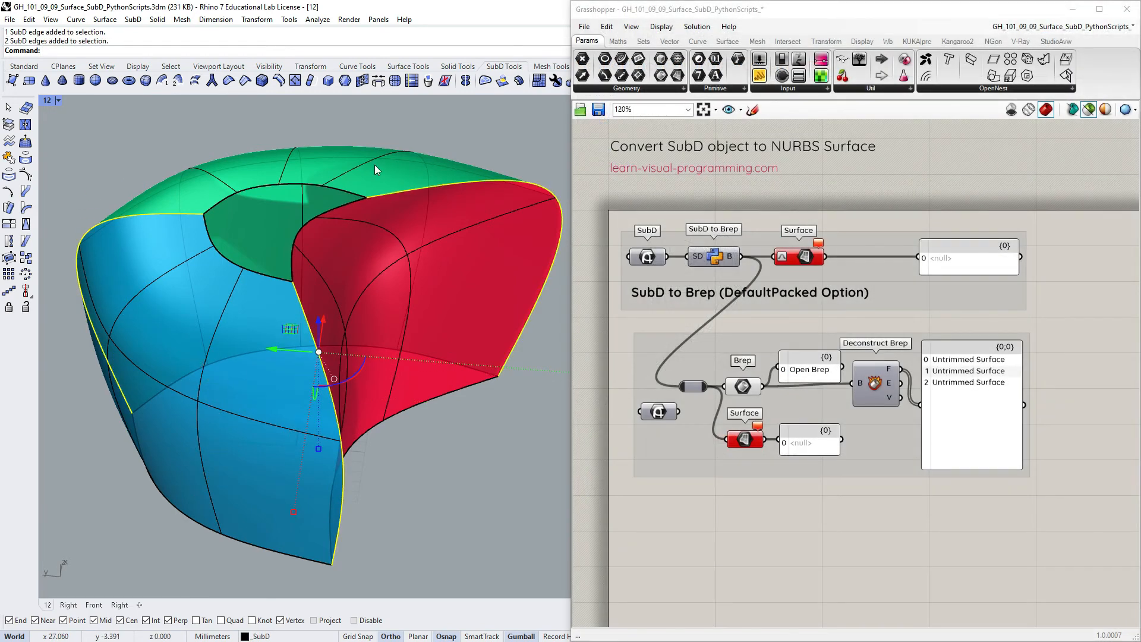
pyautogui.moveTo(229, 80)
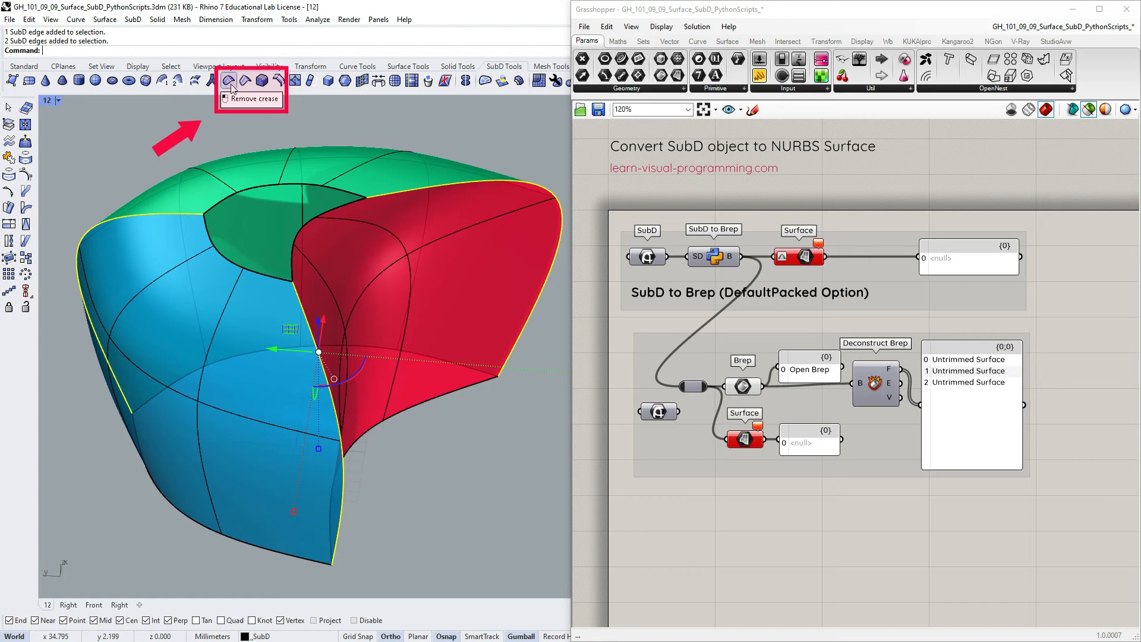
pyautogui.click(229, 80)
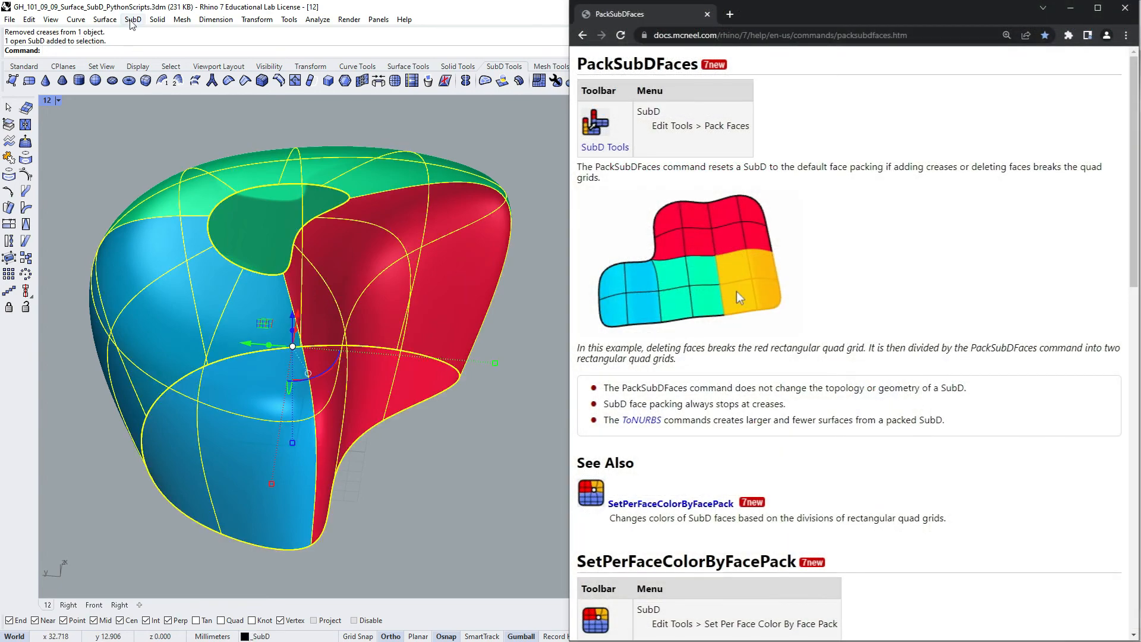
# - Run SubD > Edit Tools > Pack Faces on the uncreased SubD
pyautogui.click(132, 19)
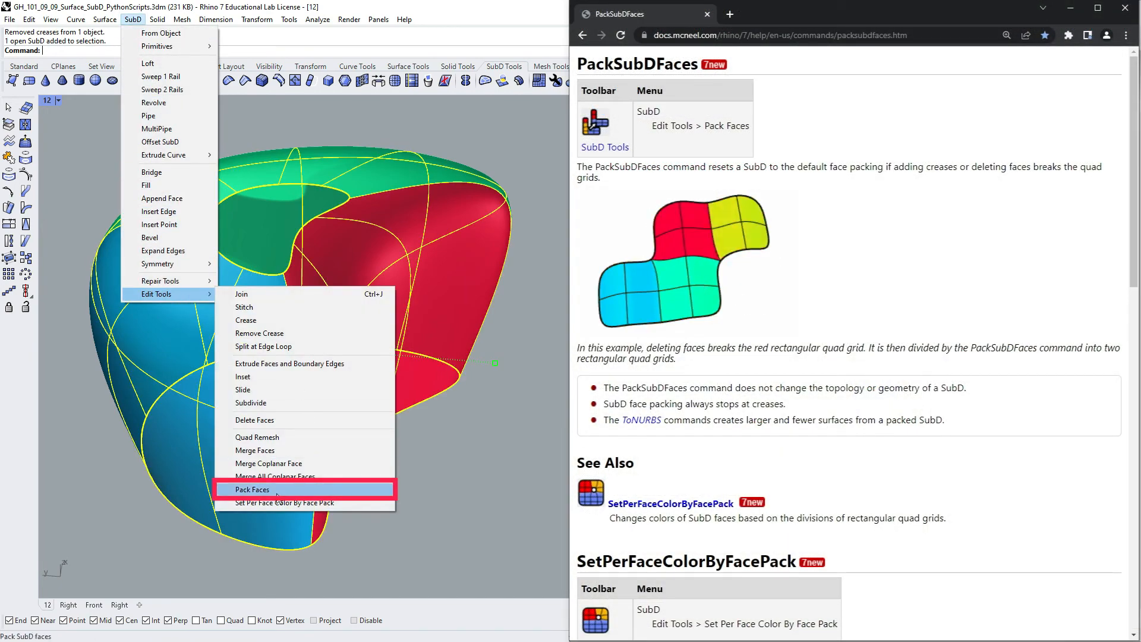
pyautogui.click(252, 489)
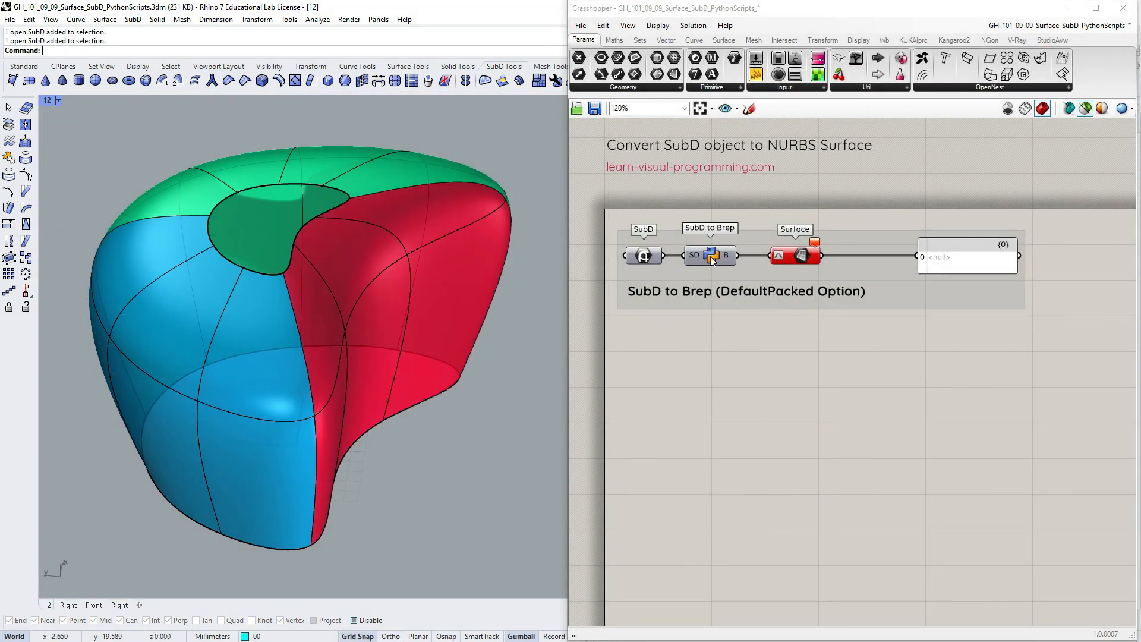
# - Open the DefaultPacked conversion script in the Python editor, then close it
pyautogui.doubleClick(709, 255)
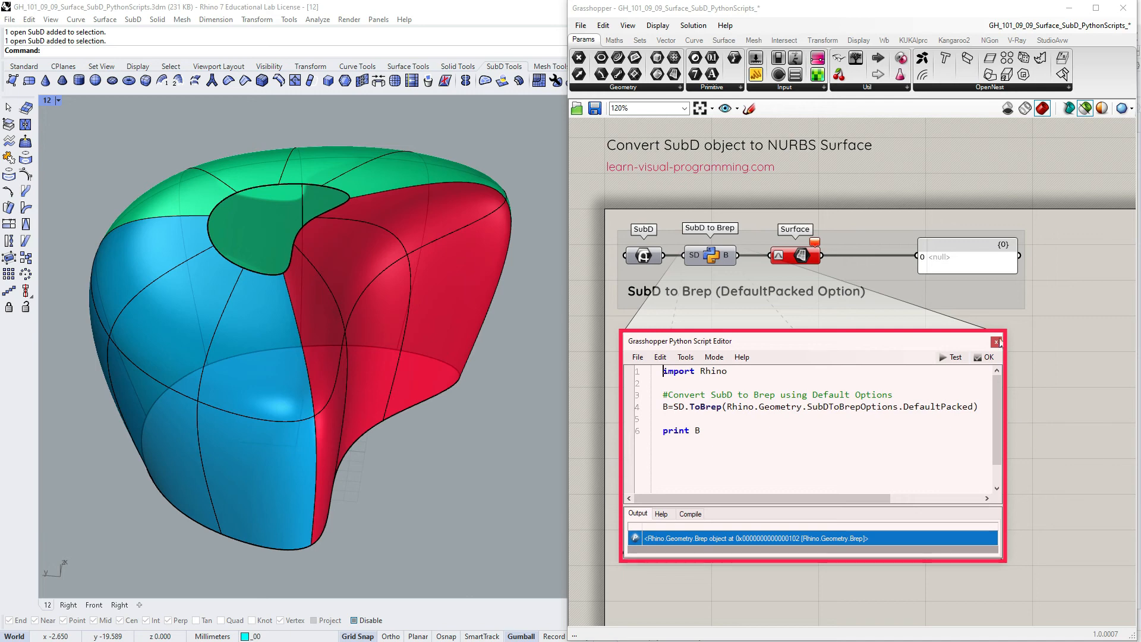
pyautogui.click(995, 342)
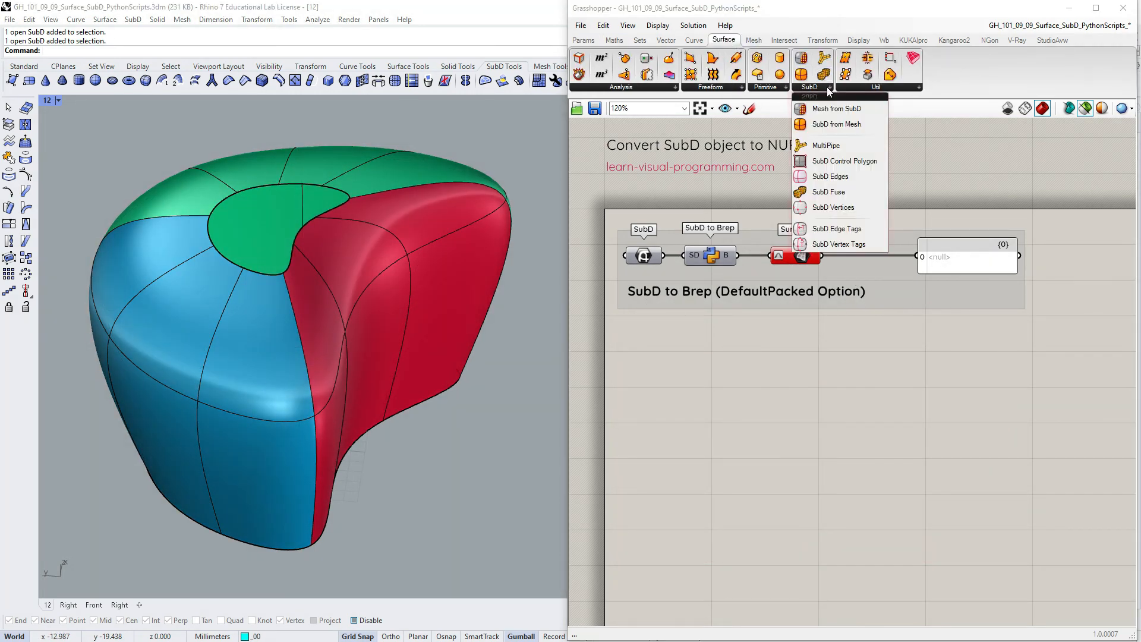
pyautogui.moveTo(909, 202)
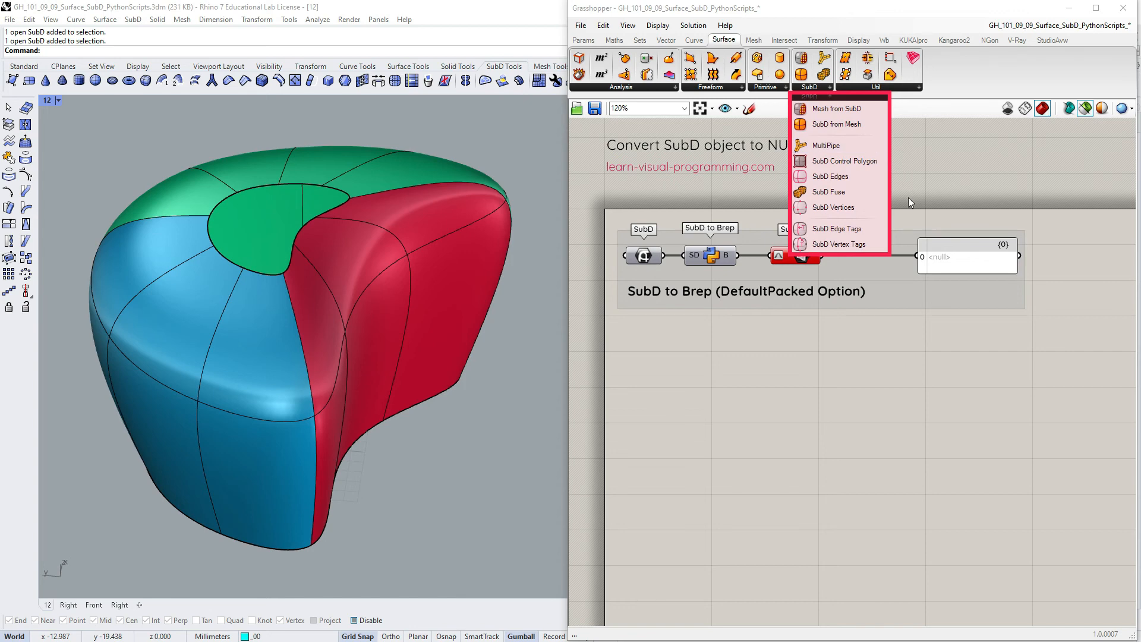
pyautogui.moveTo(838, 163)
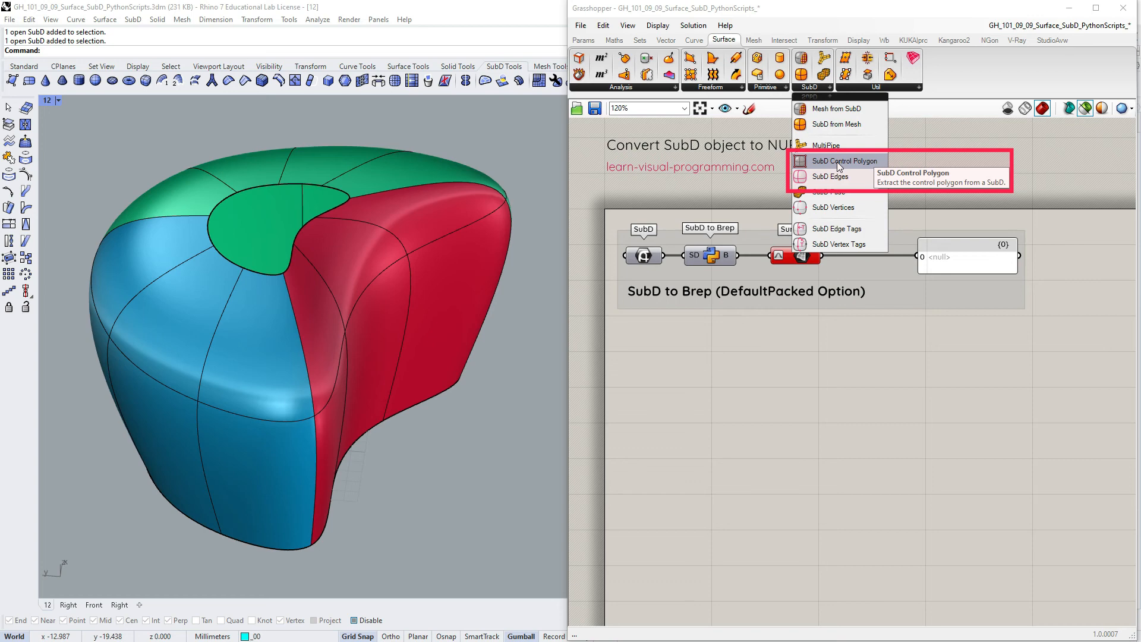
pyautogui.moveTo(834, 145)
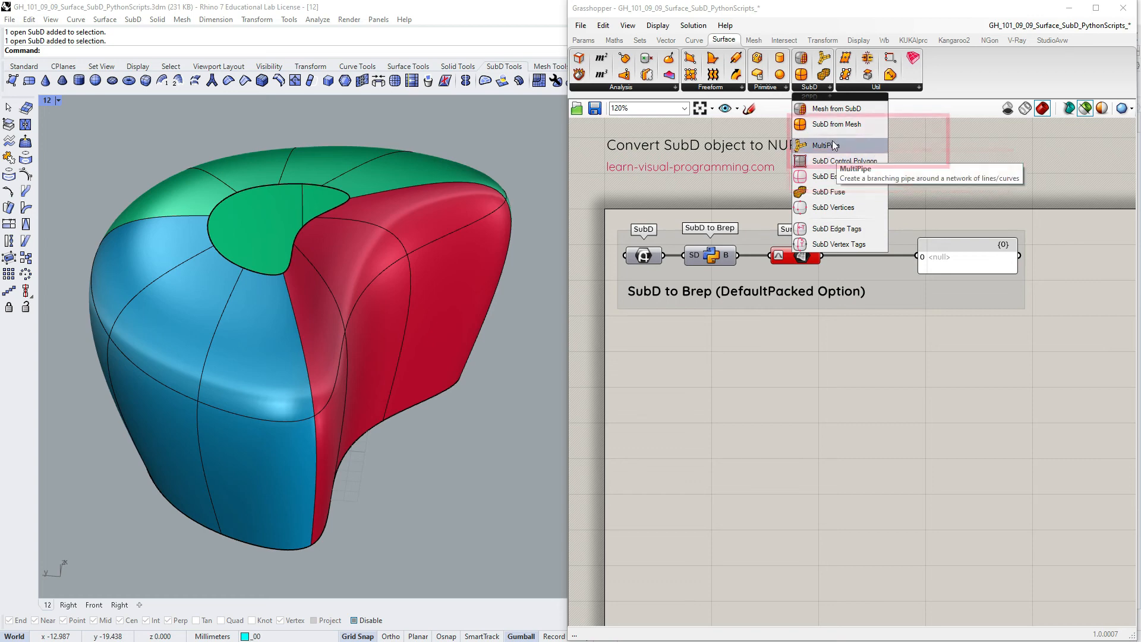
pyautogui.moveTo(824, 124)
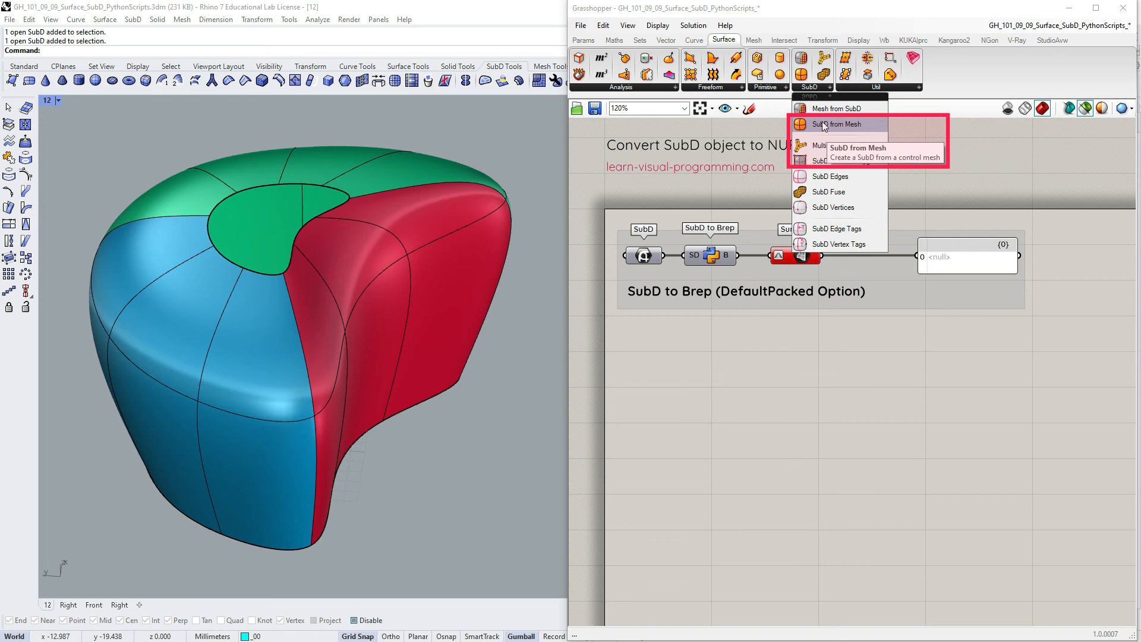
pyautogui.moveTo(927, 170)
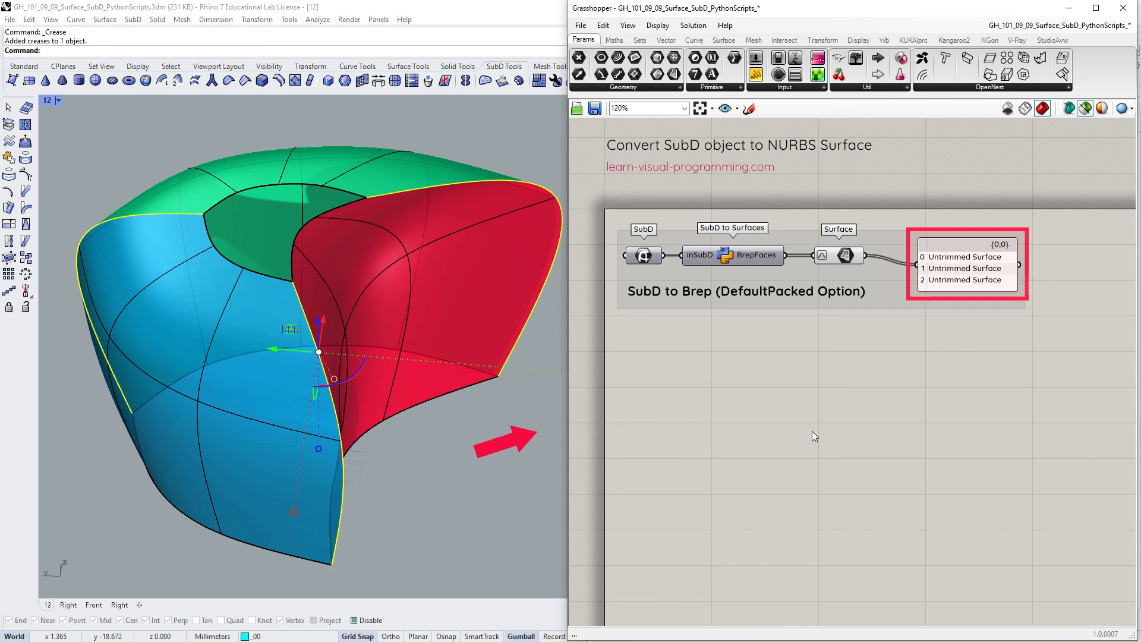
pyautogui.moveTo(226, 82)
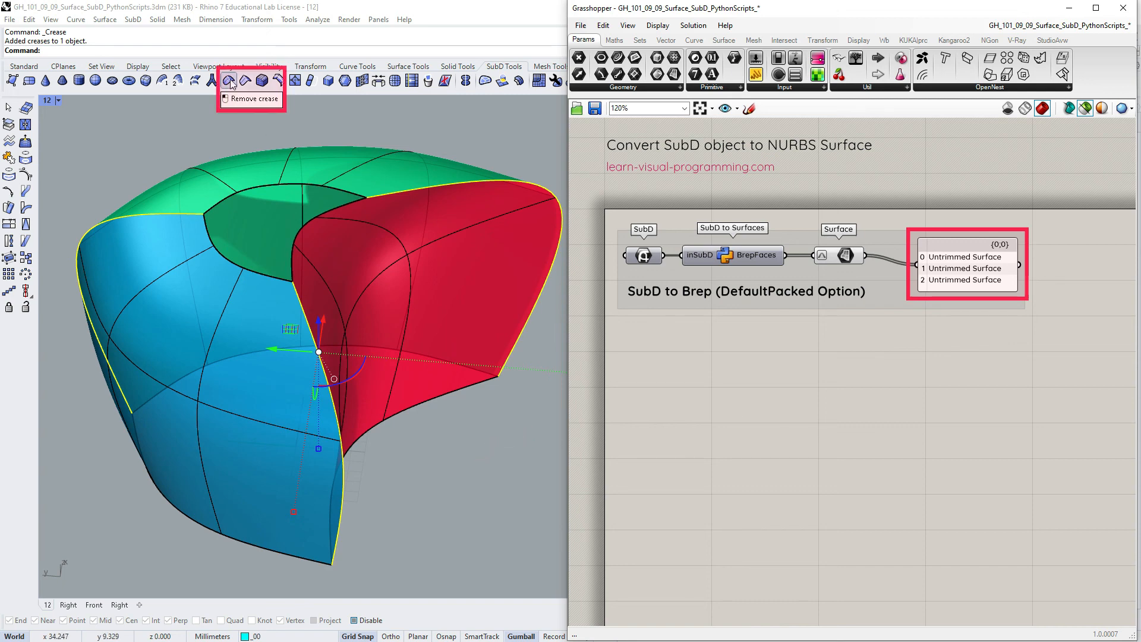
# - Remove the SubD creases so the panel lists a single Untrimmed Surface
pyautogui.click(228, 81)
pyautogui.write('Remove')
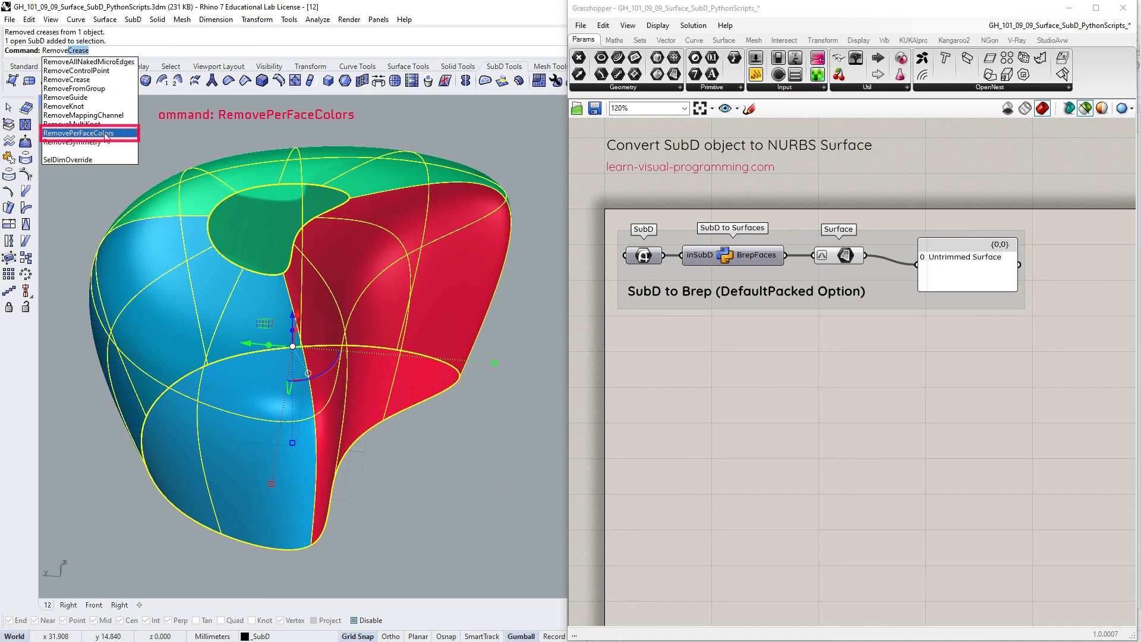
# - Run RemovePerFaceColors on the SubD, then bring up Grasshopper's File menu
pyautogui.click(83, 133)
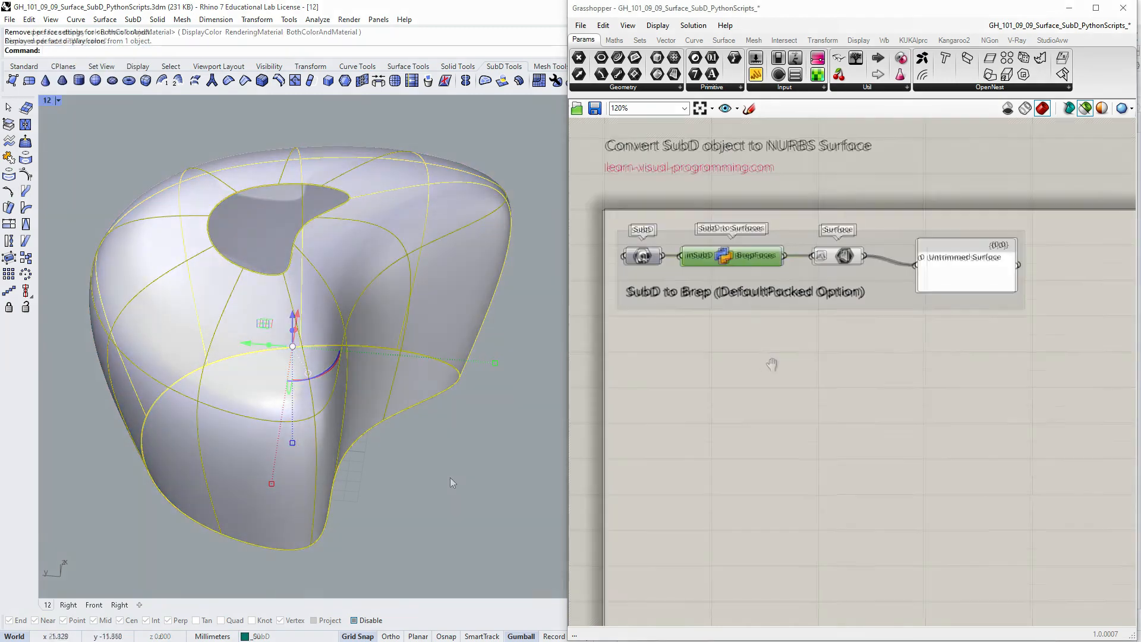
pyautogui.click(580, 25)
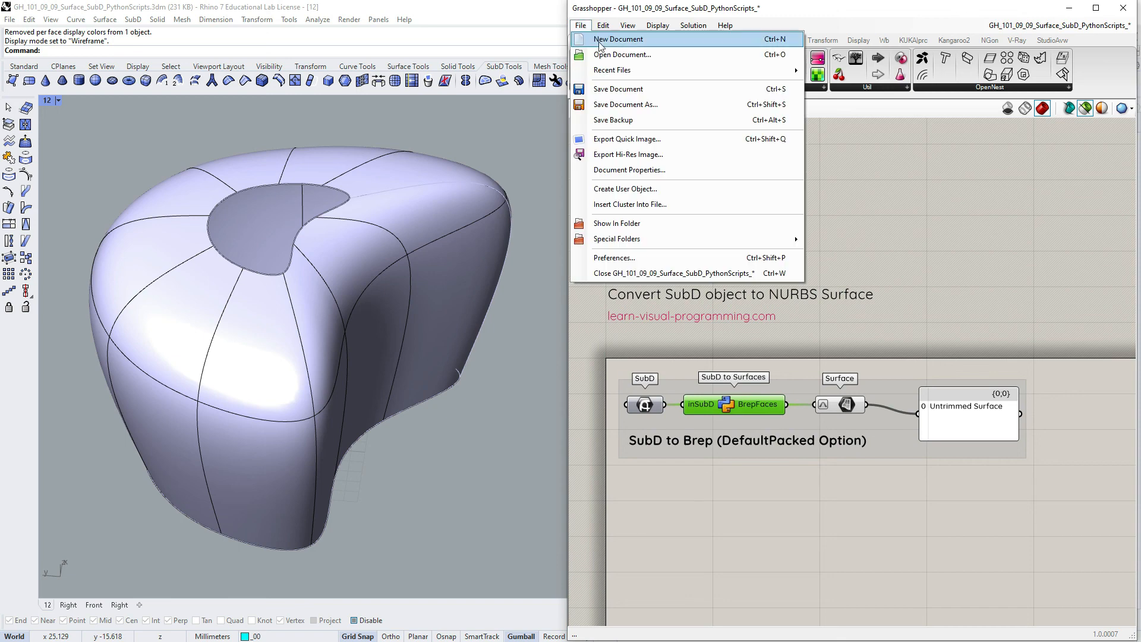
pyautogui.moveTo(625, 189)
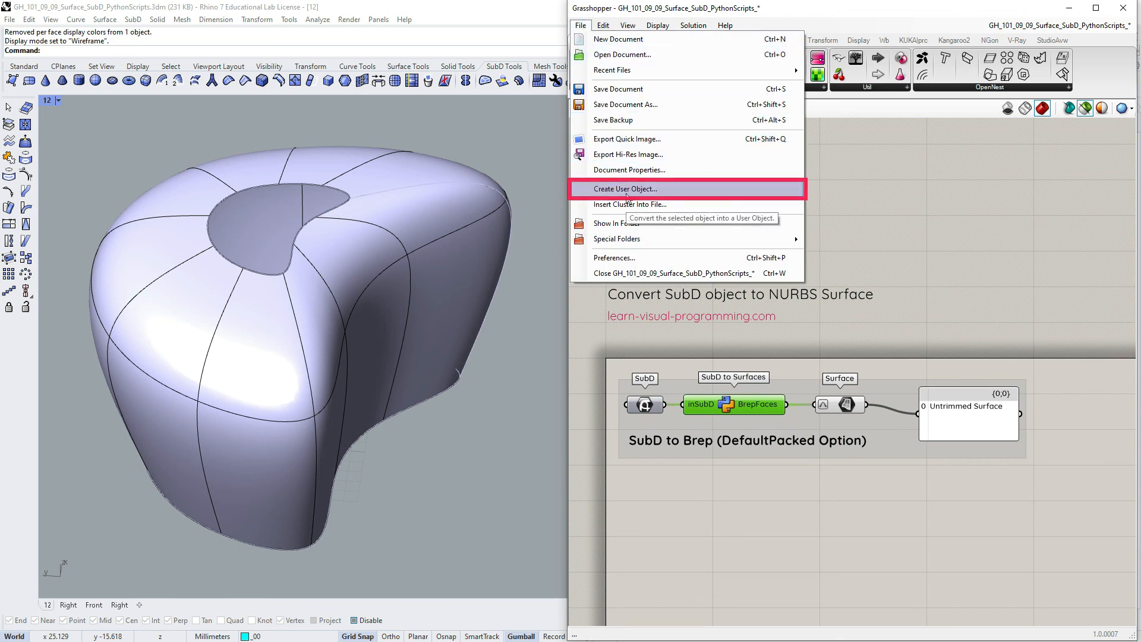
pyautogui.moveTo(617, 239)
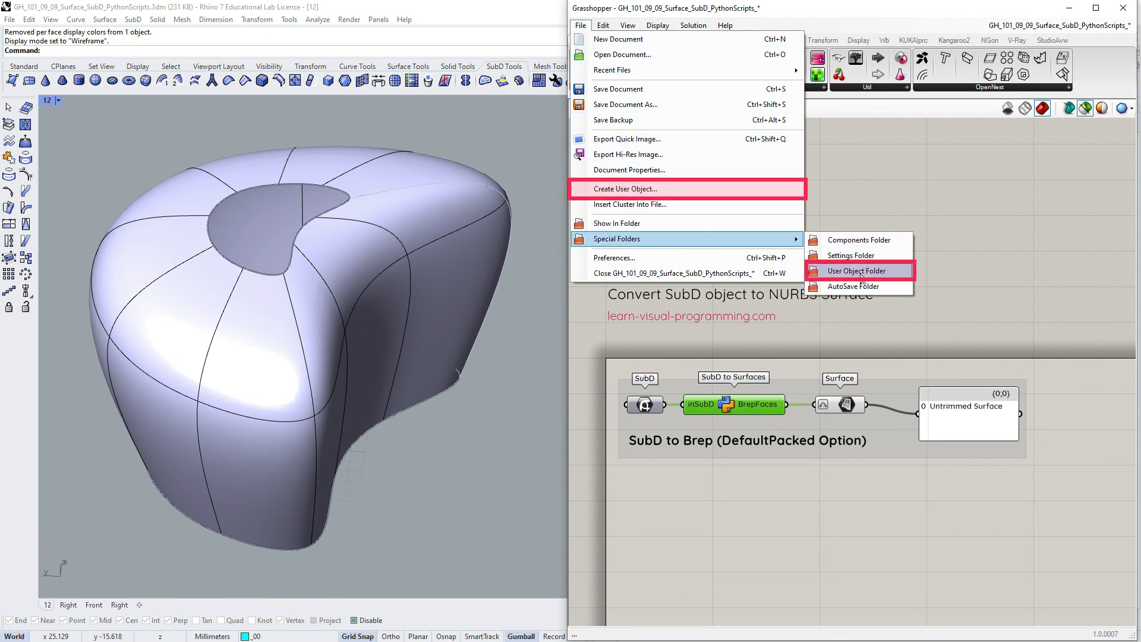